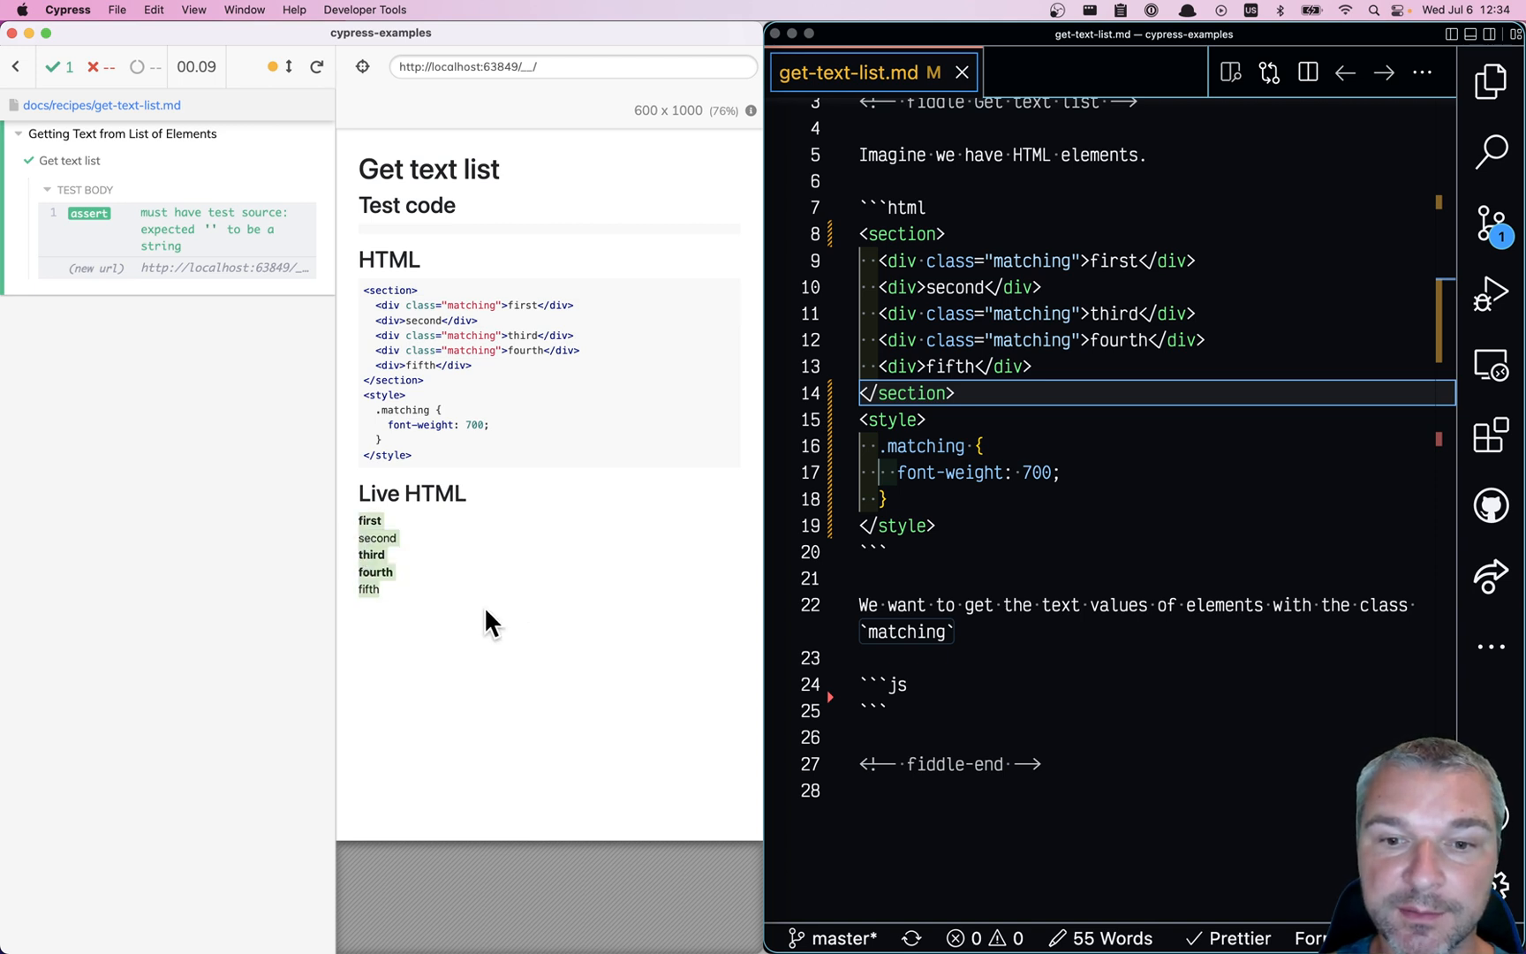
pyautogui.moveTo(1066, 277)
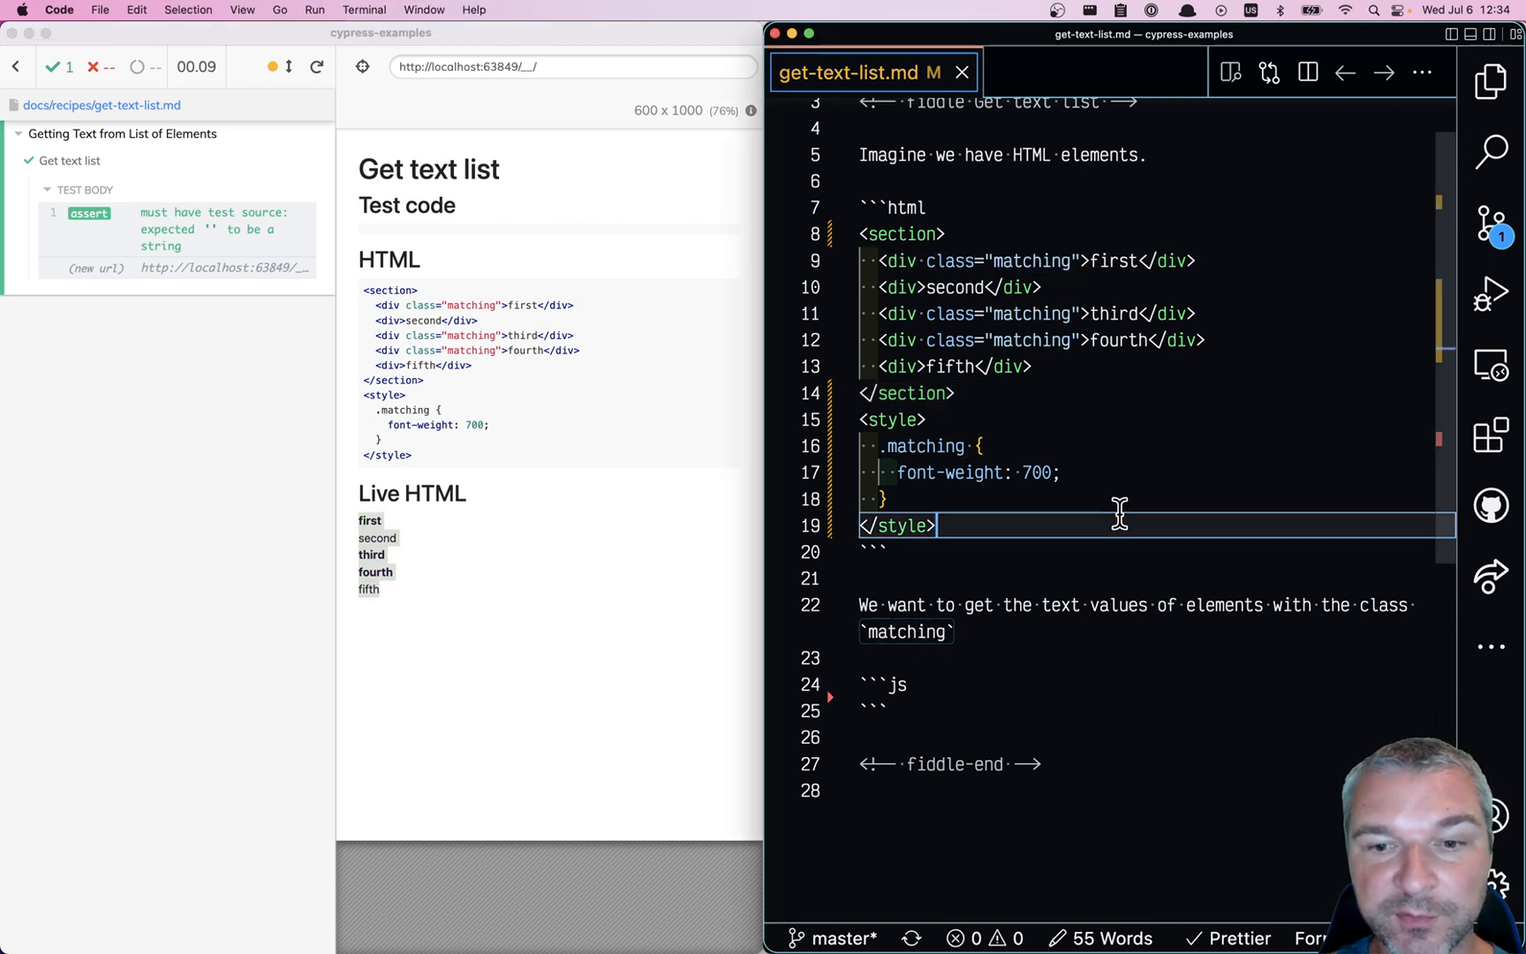
# Step: Review the .matching elements in the HTML fixture, then place the cursor in the empty js block
pyautogui.doubleClick(1032, 260)
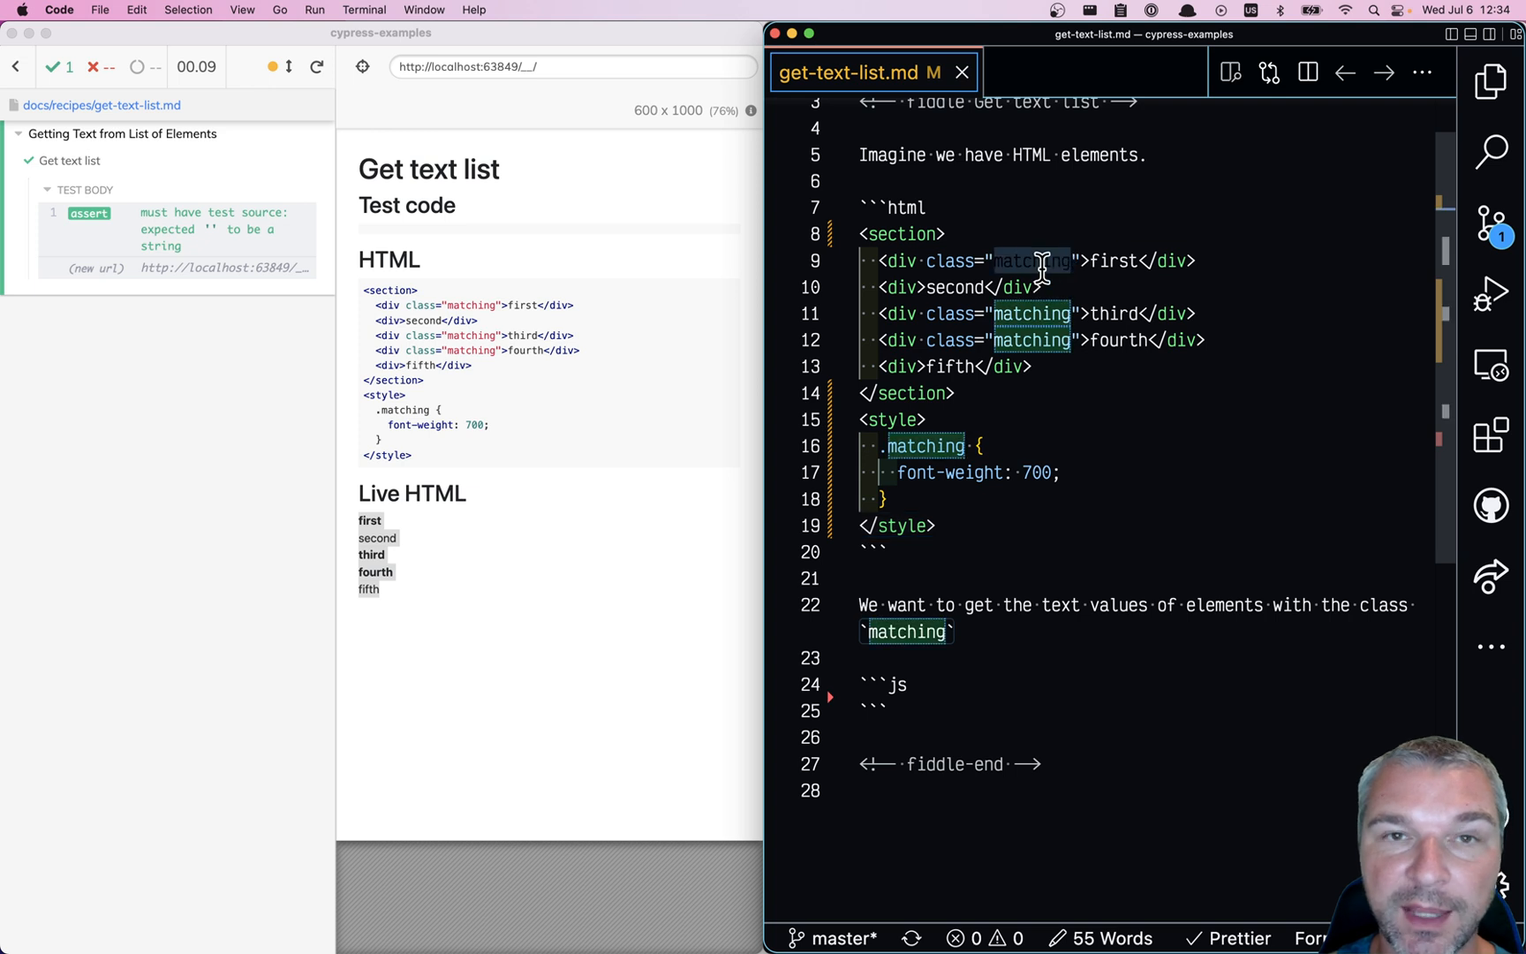
pyautogui.click(1124, 472)
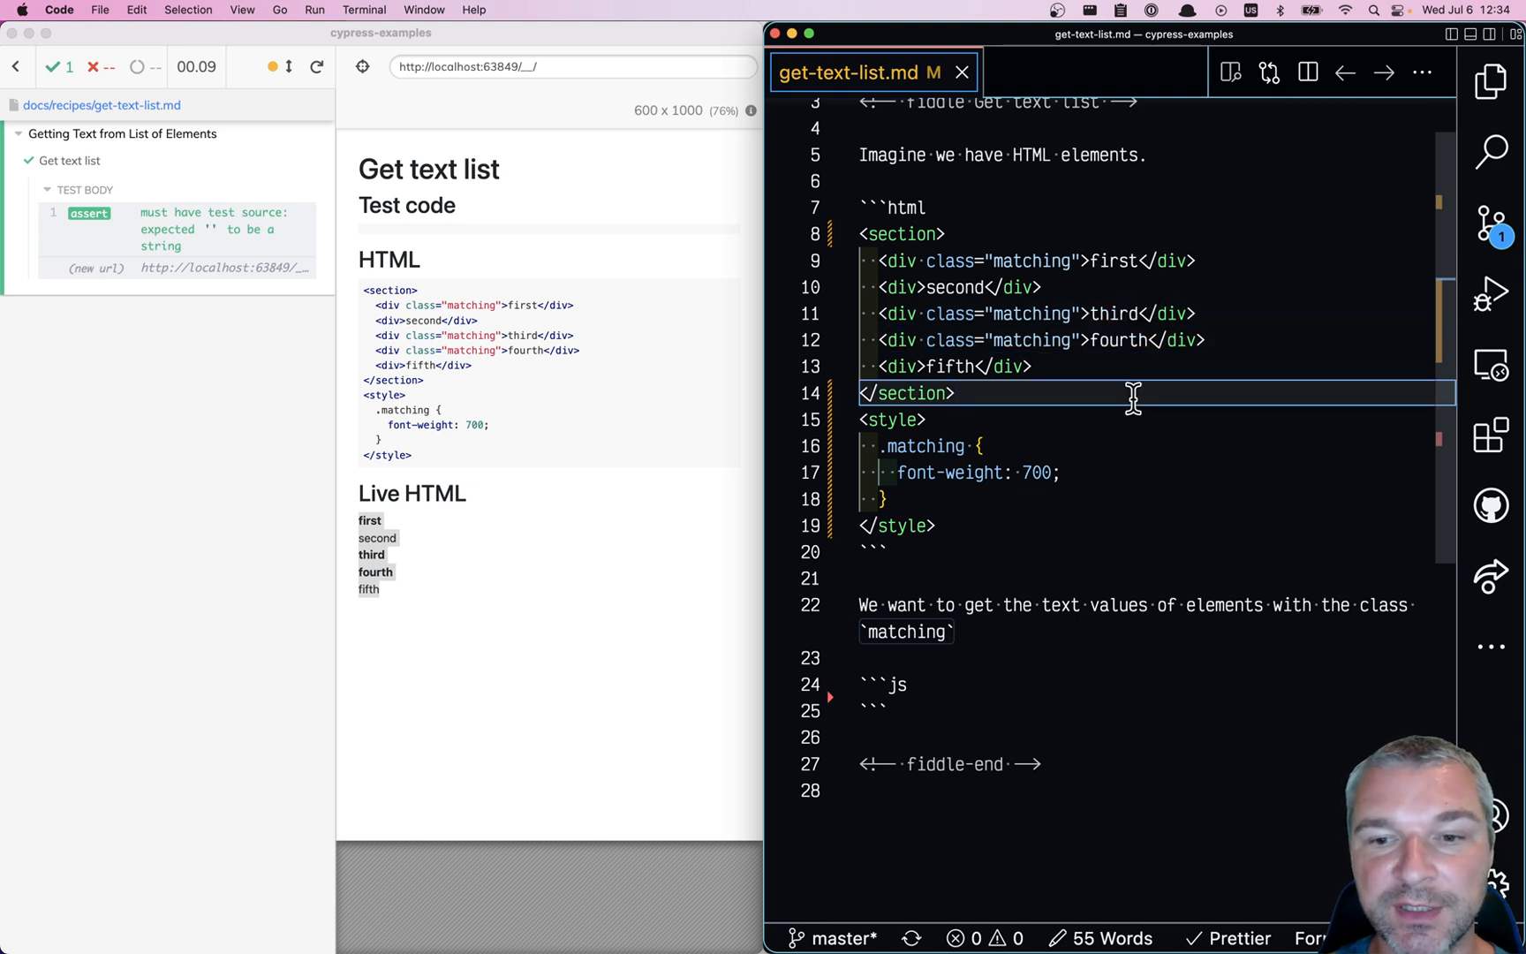
pyautogui.doubleClick(1104, 313)
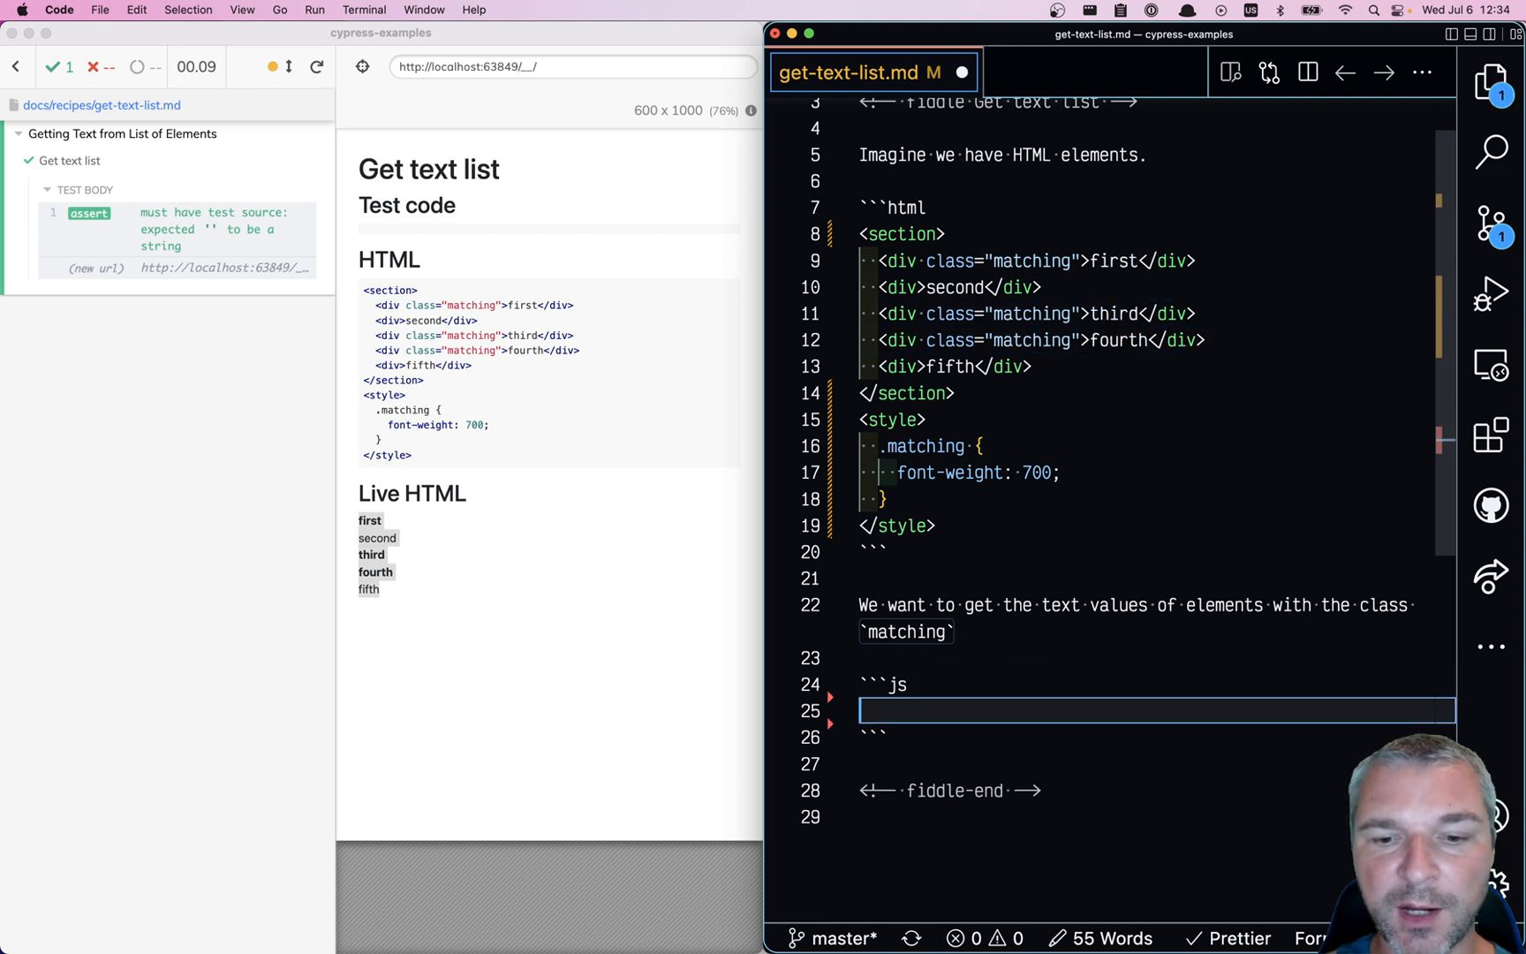
# Step: Write cy.get('.matching').should('have.length', 3) followed by a .then() chain
pyautogui.write('cy')
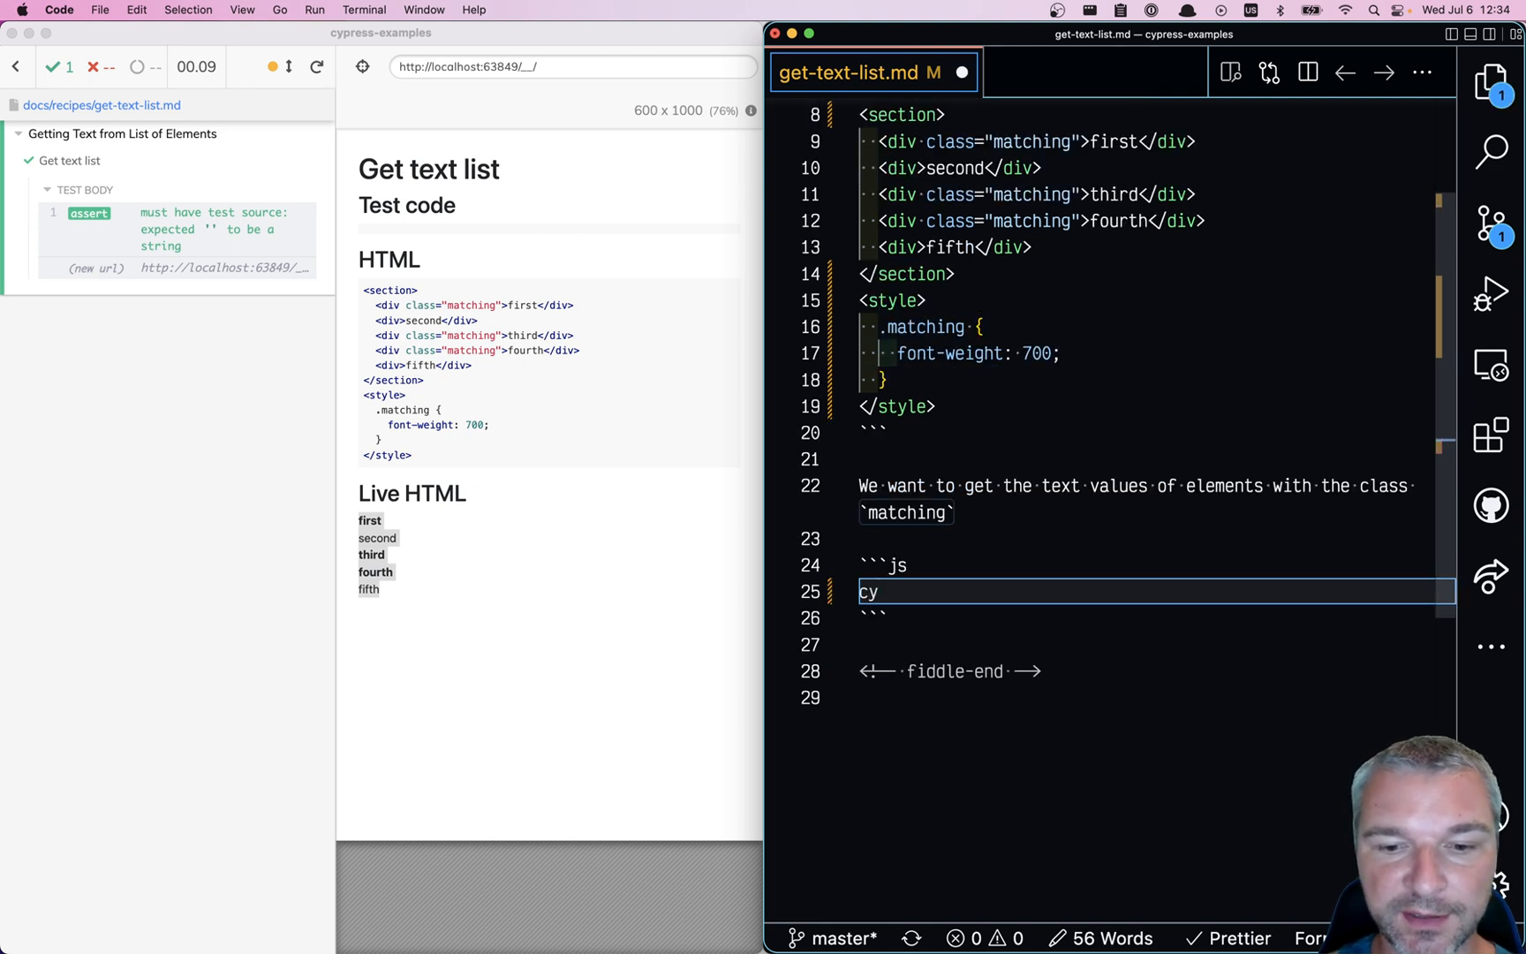
pyautogui.write(".get('.matching').should('")
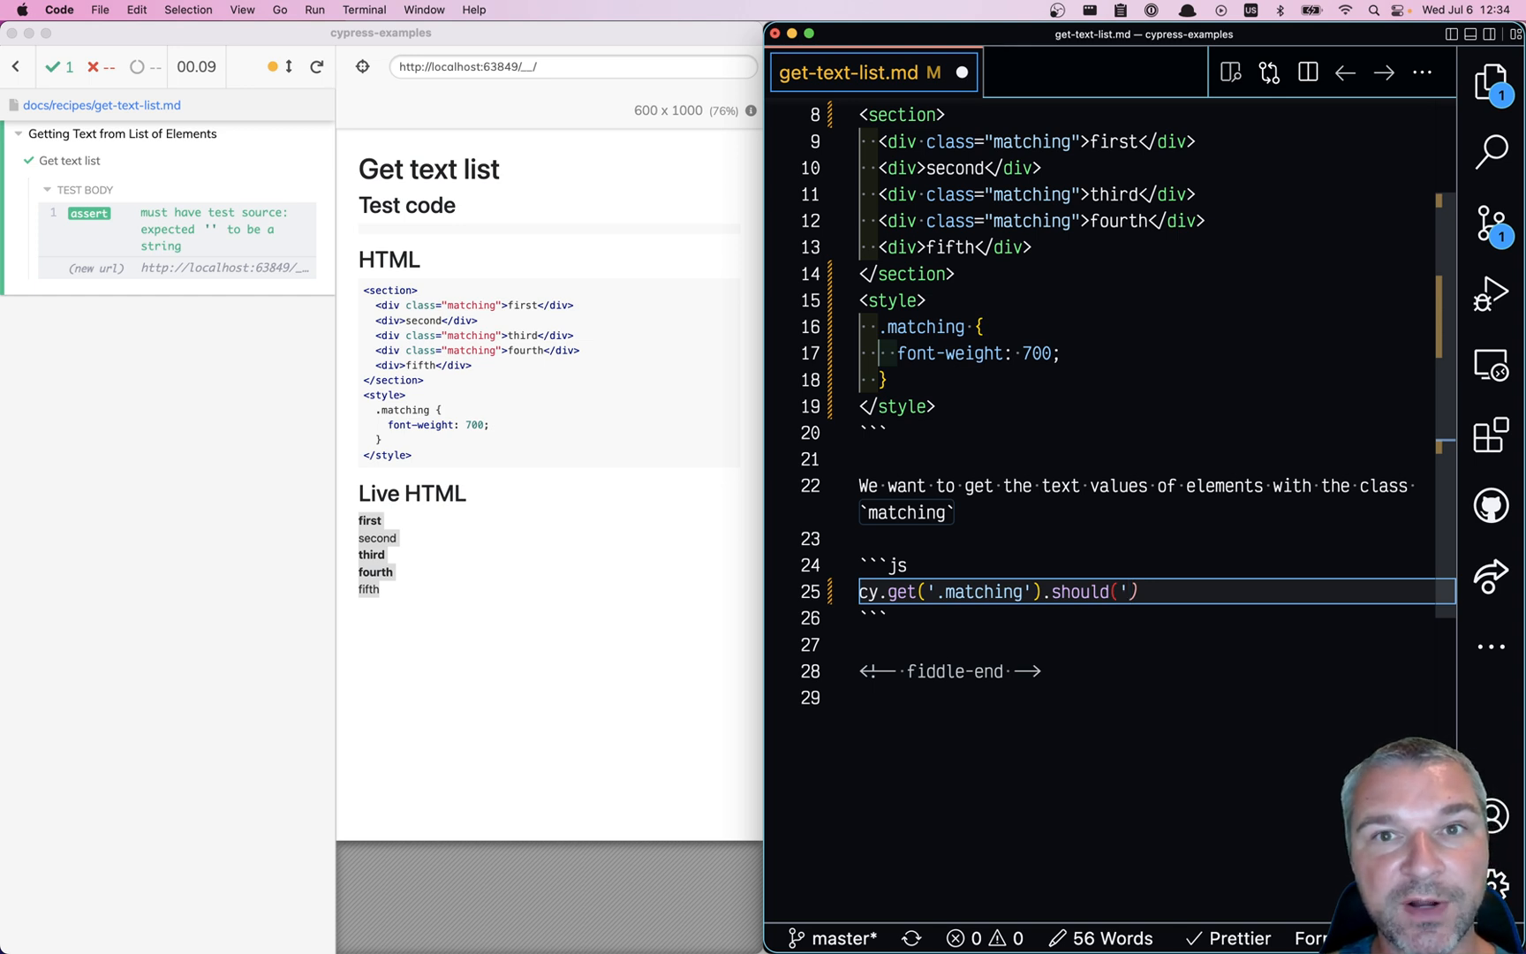
pyautogui.write('have.length')
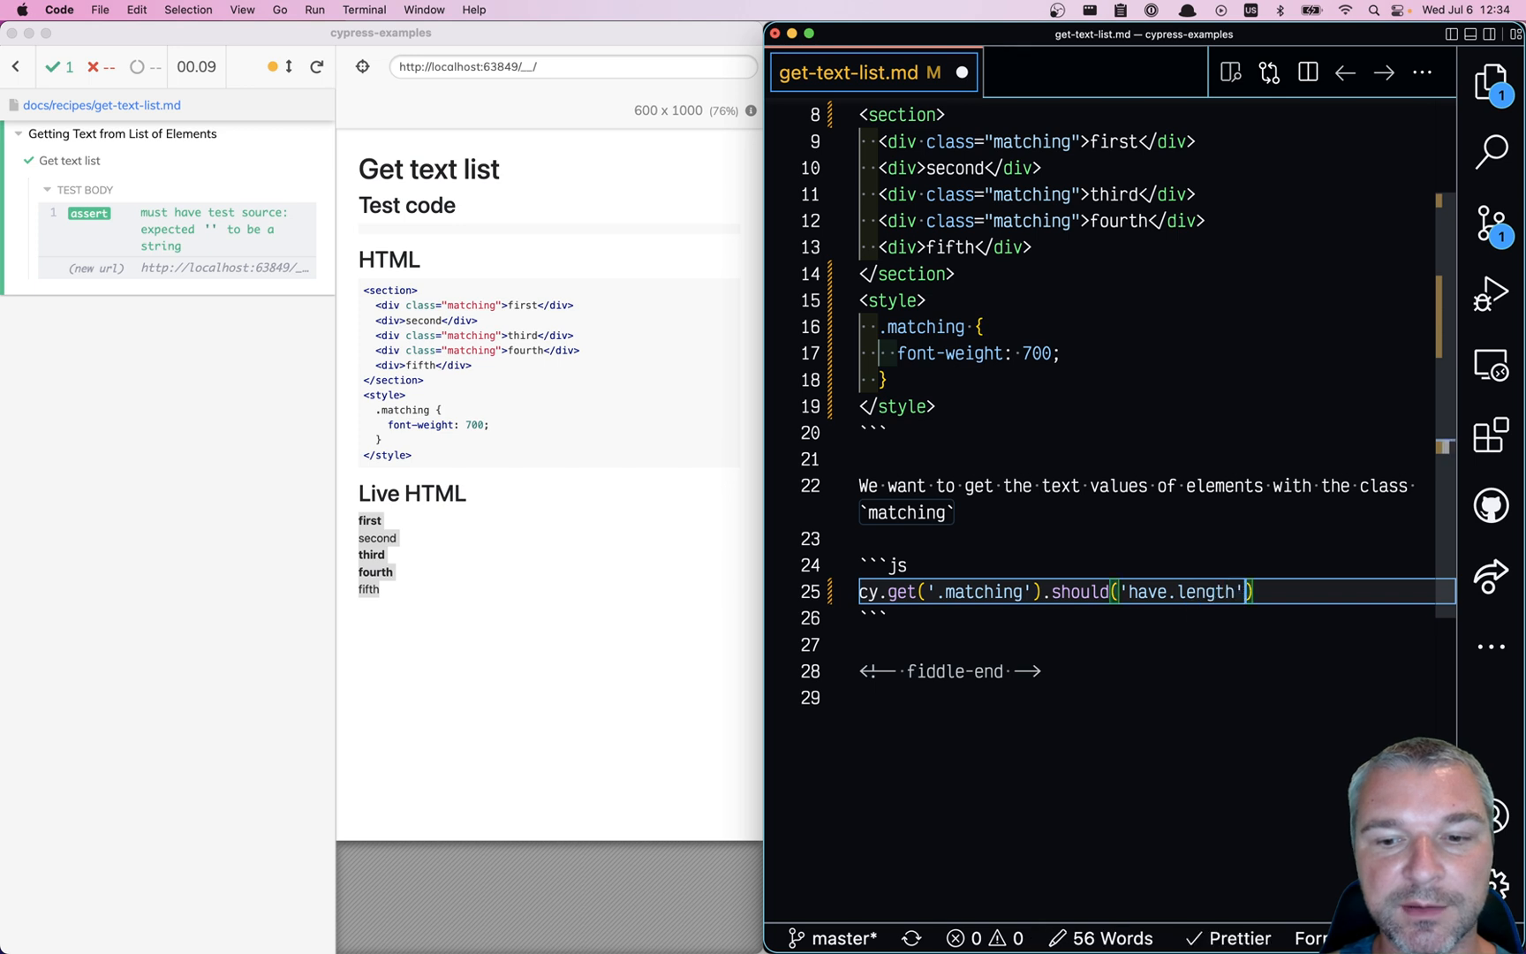
pyautogui.write(', 3')
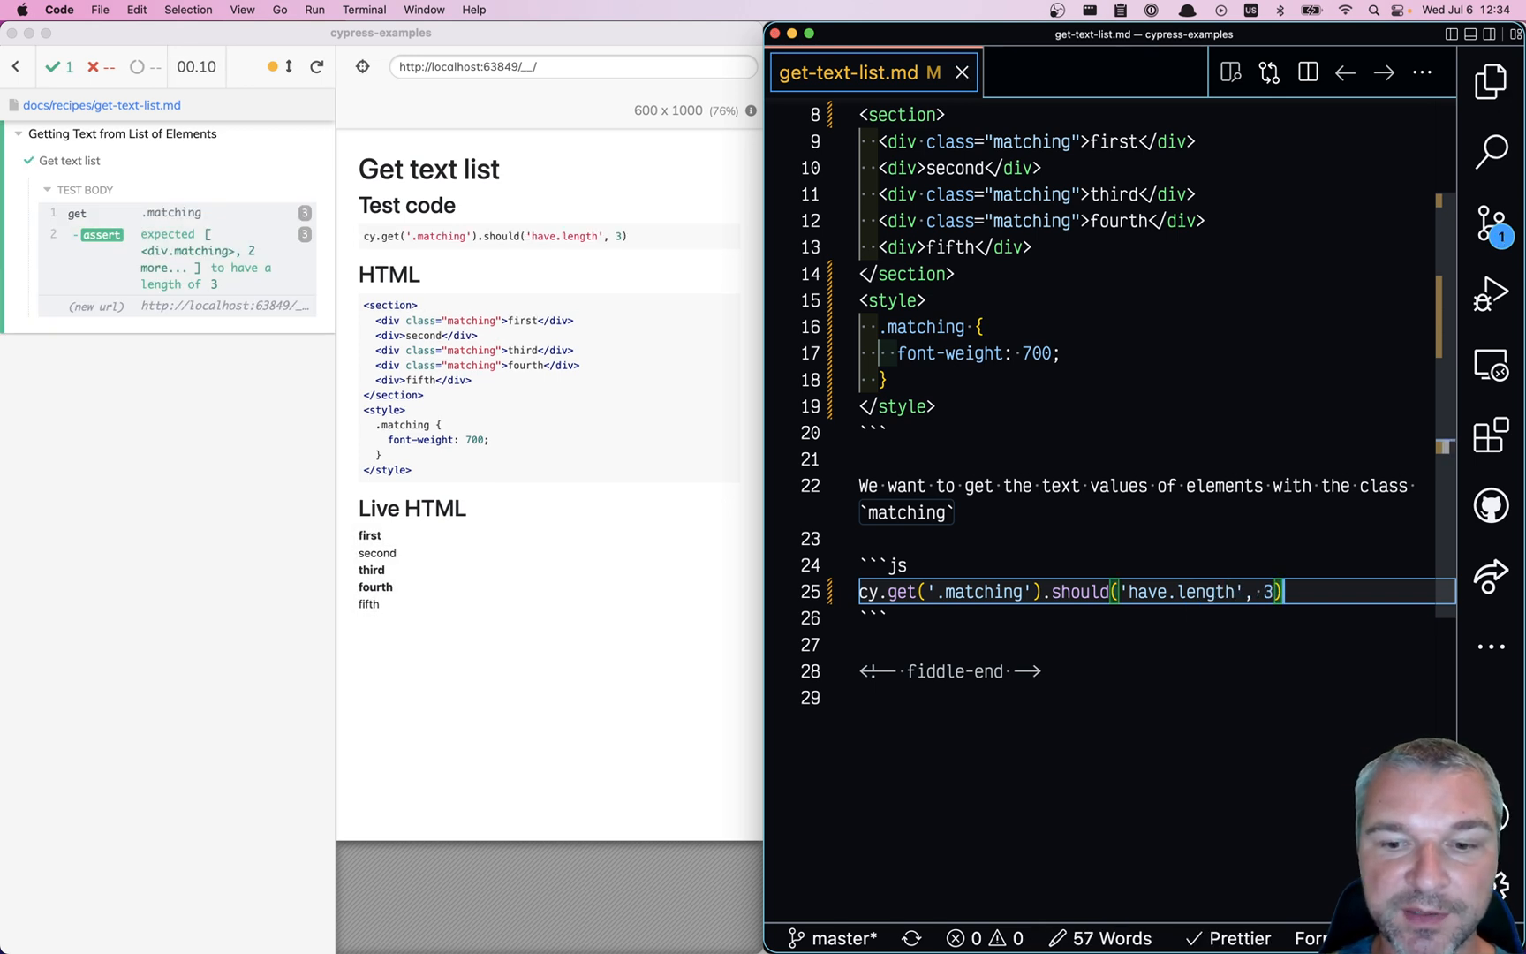
pyautogui.write('.then()')
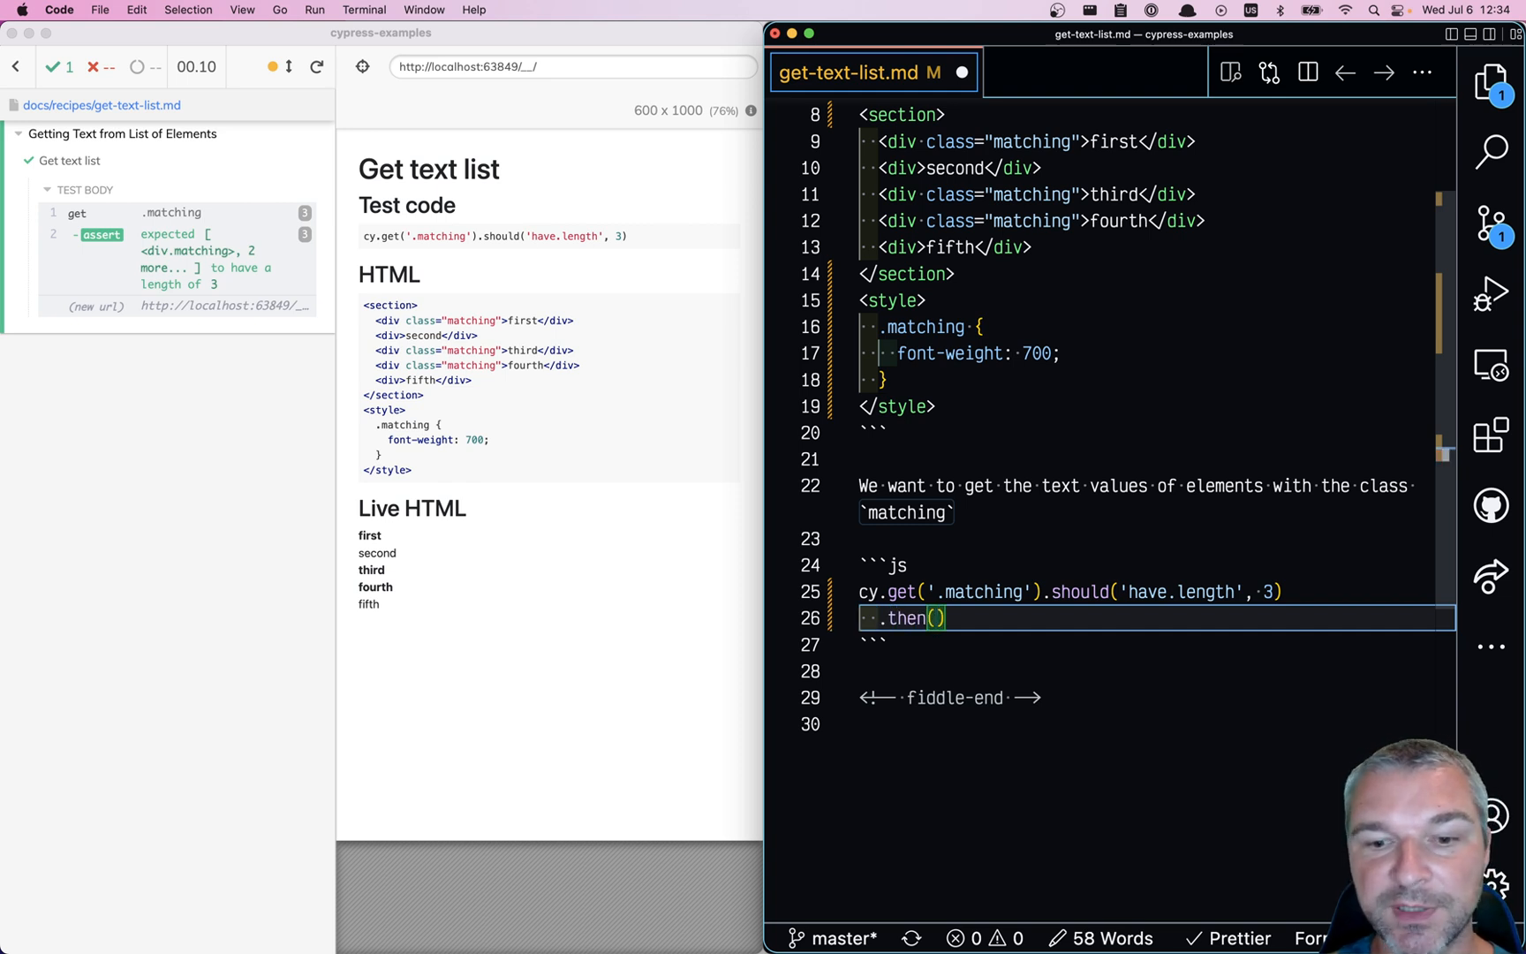
# Step: Start the .then($el => { return Cypress.$.makeArray($el) }) callback
pyautogui.write('$el =>')
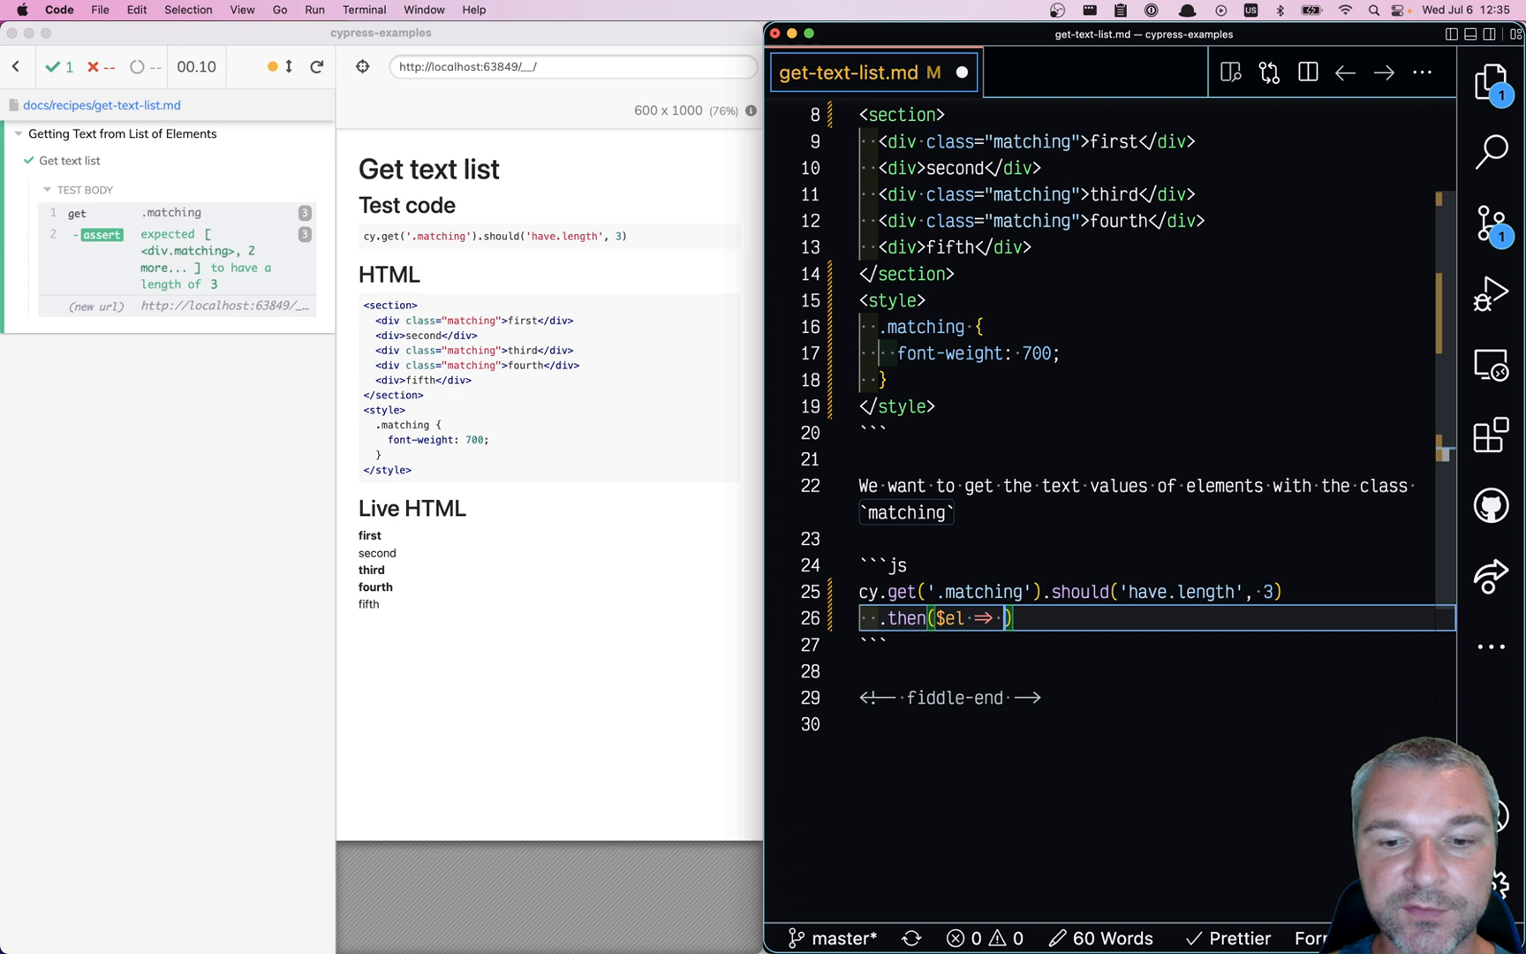
pyautogui.write('{')
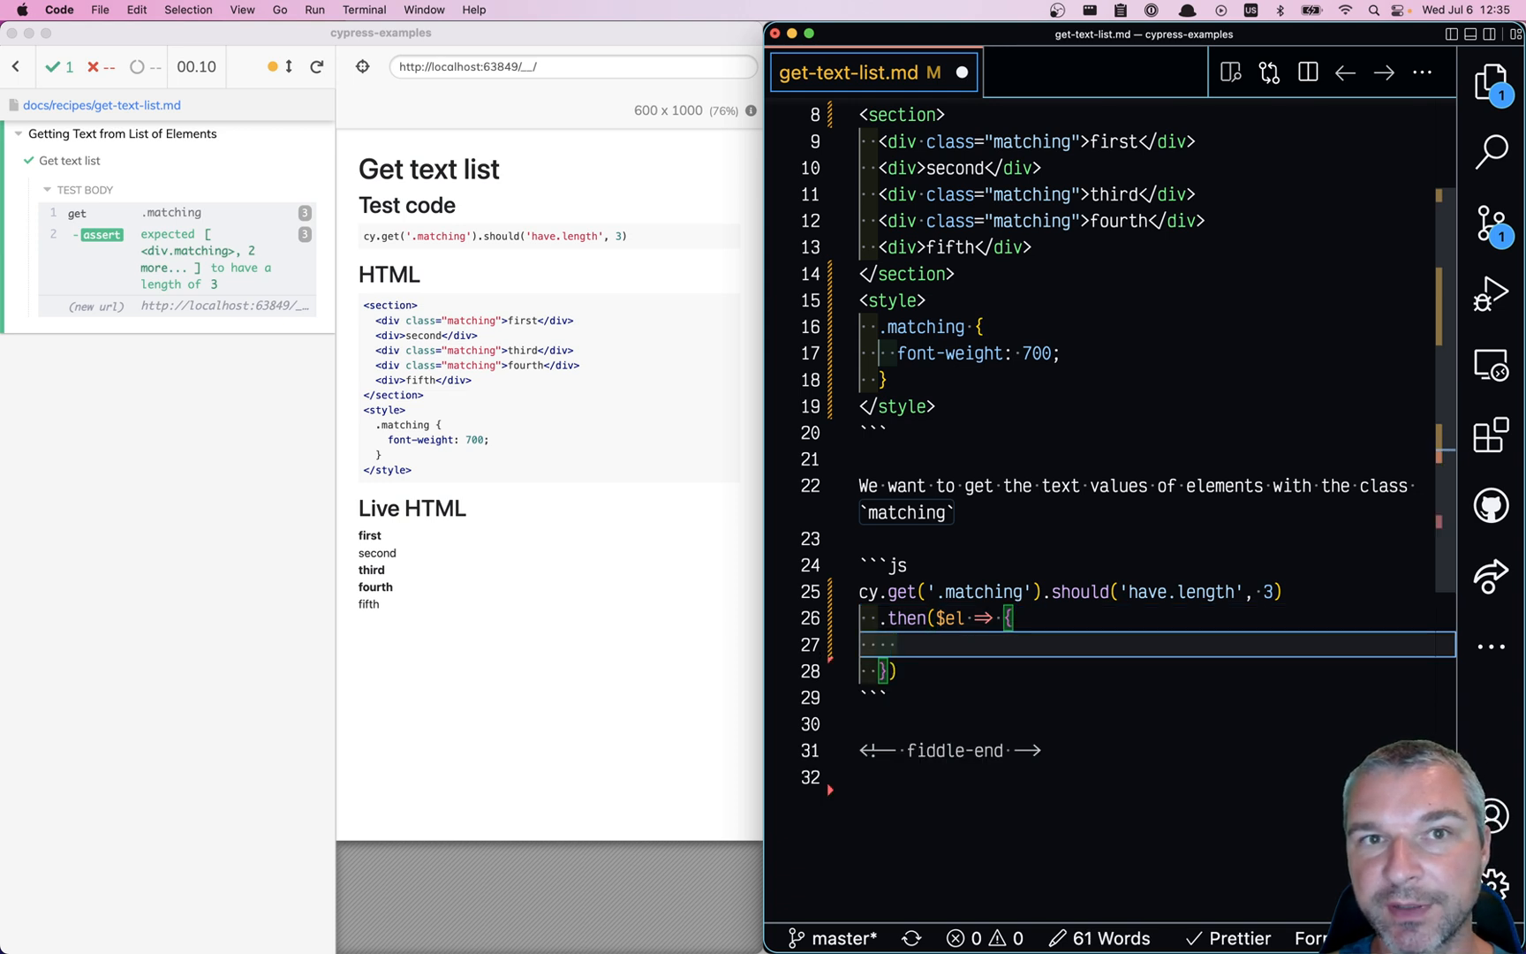
pyautogui.write('return')
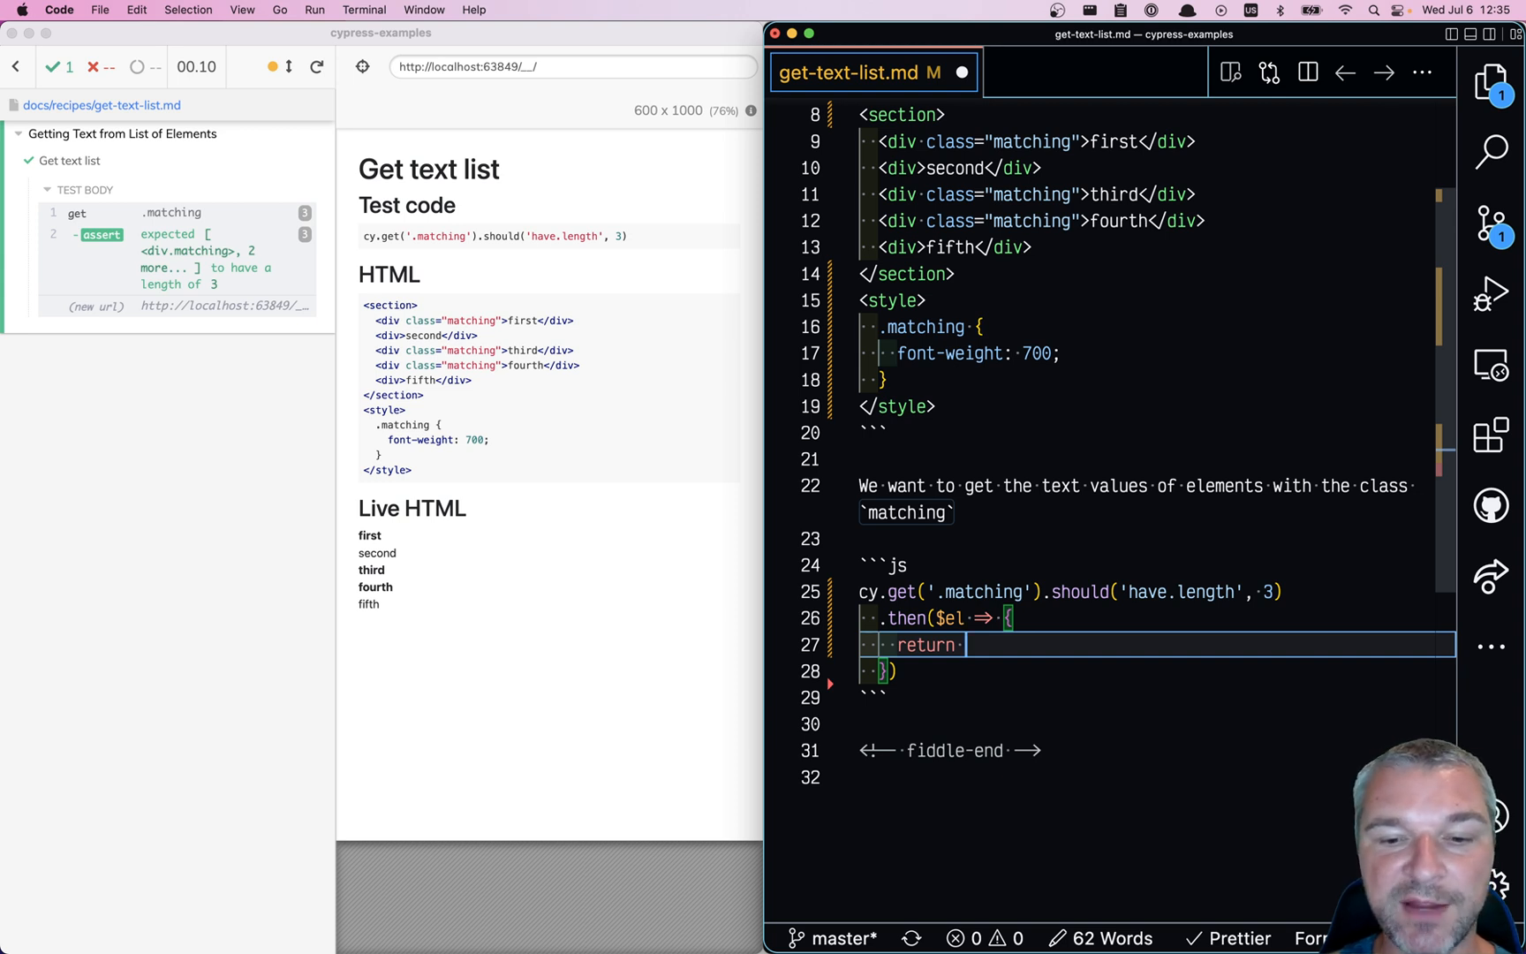
pyautogui.write('Cypress.')
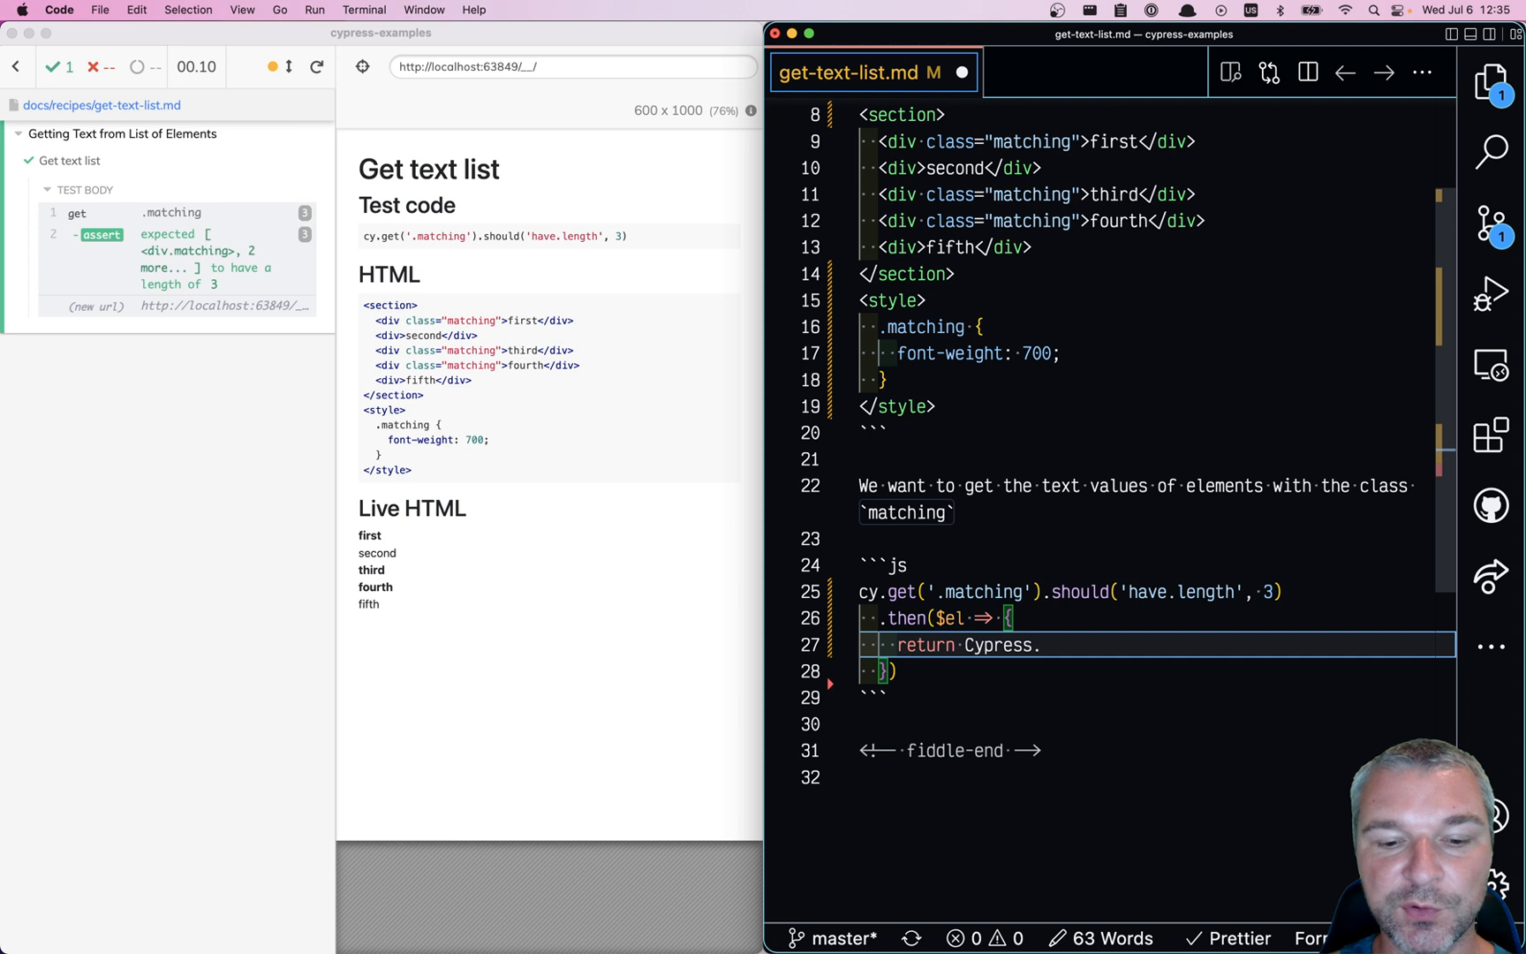
pyautogui.write('$.makeArra')
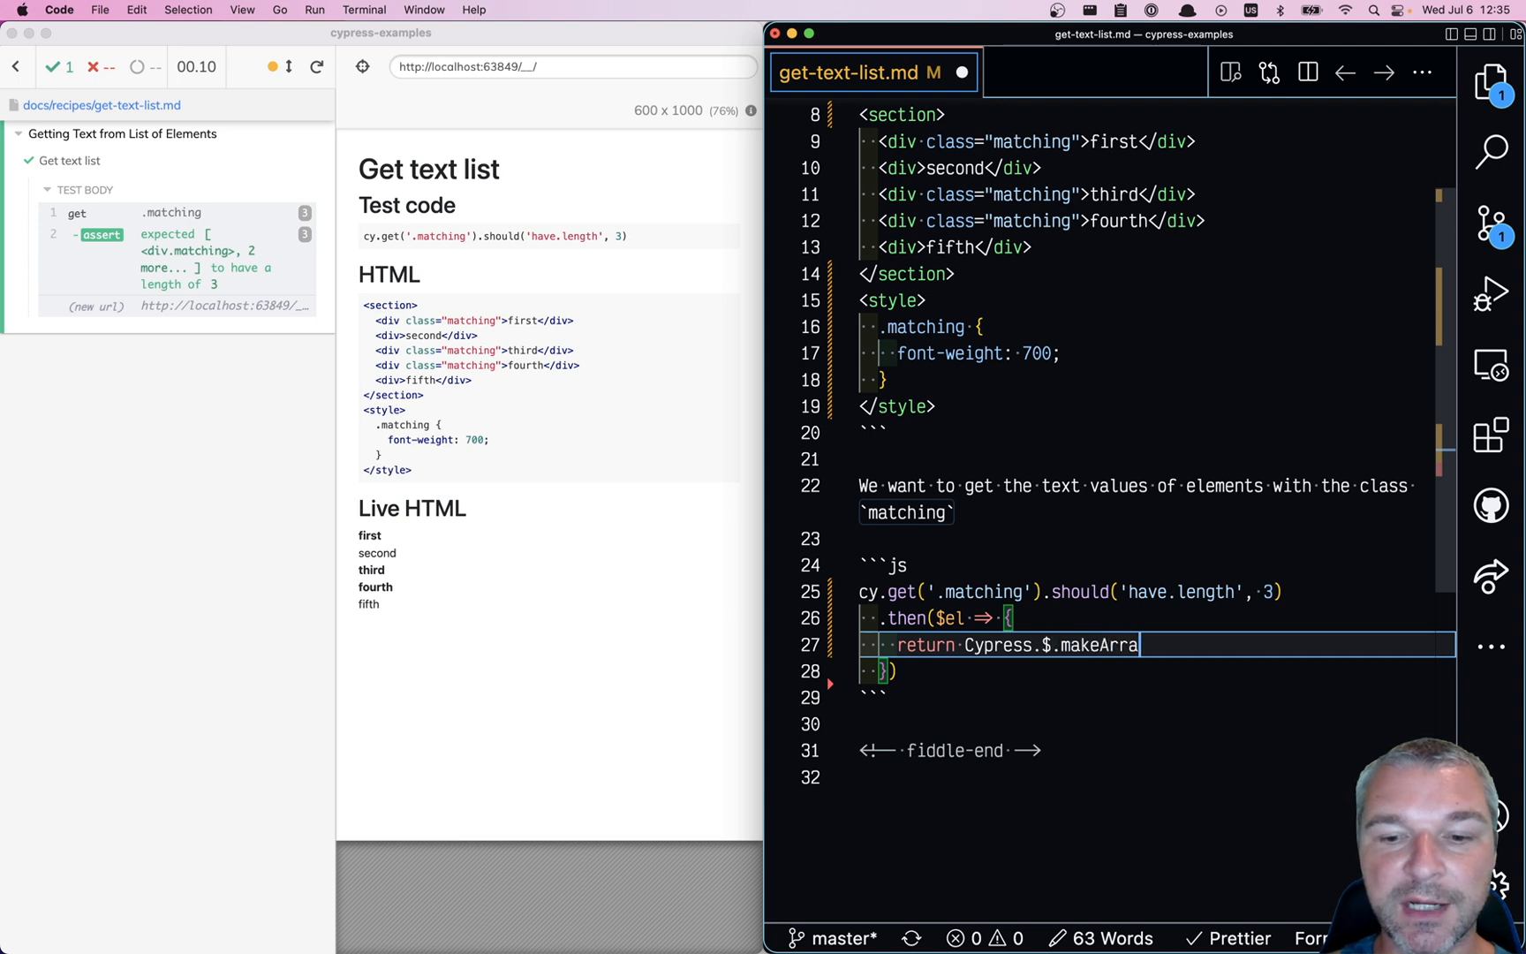
# Step: Map each element to el.innerText and save
pyautogui.write('y($el)')
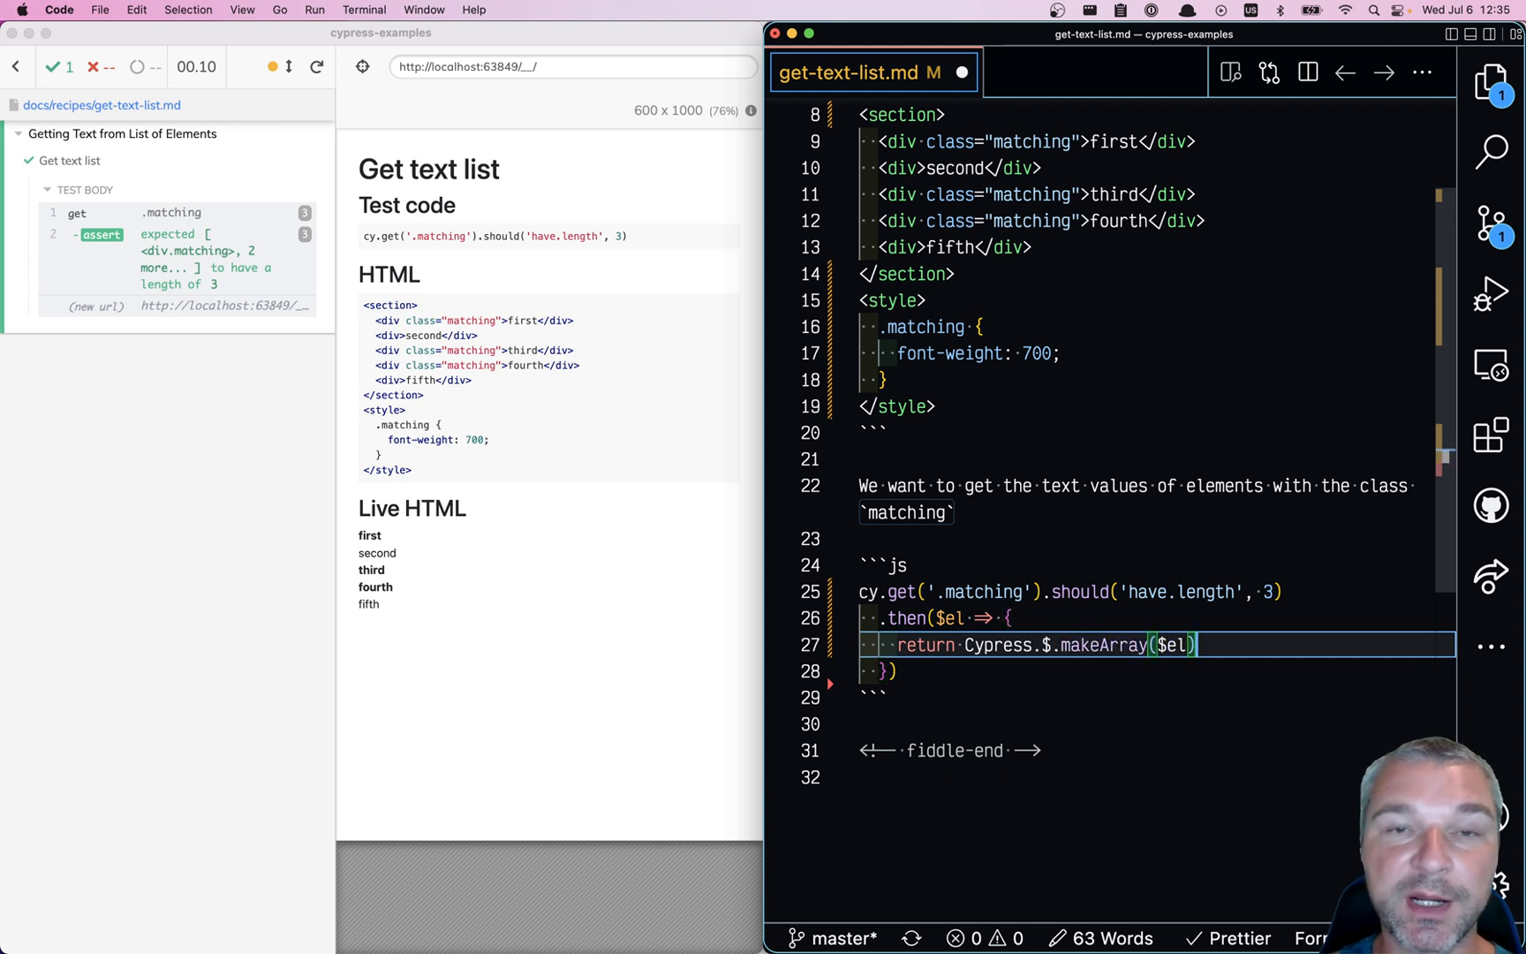
pyautogui.write('.')
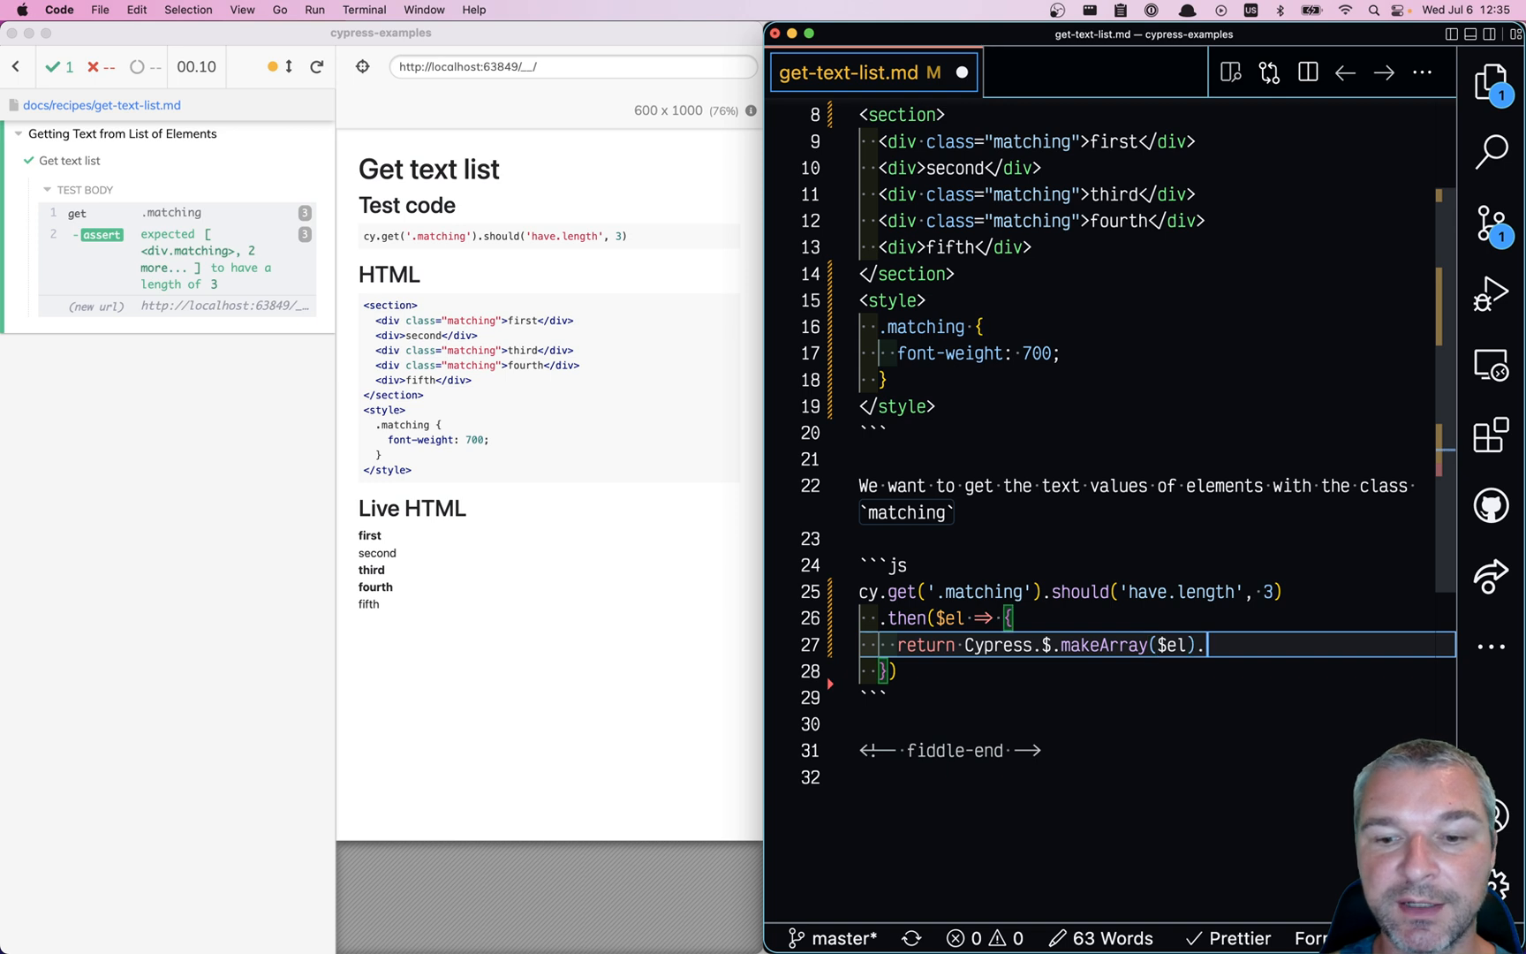
pyautogui.write('.map()')
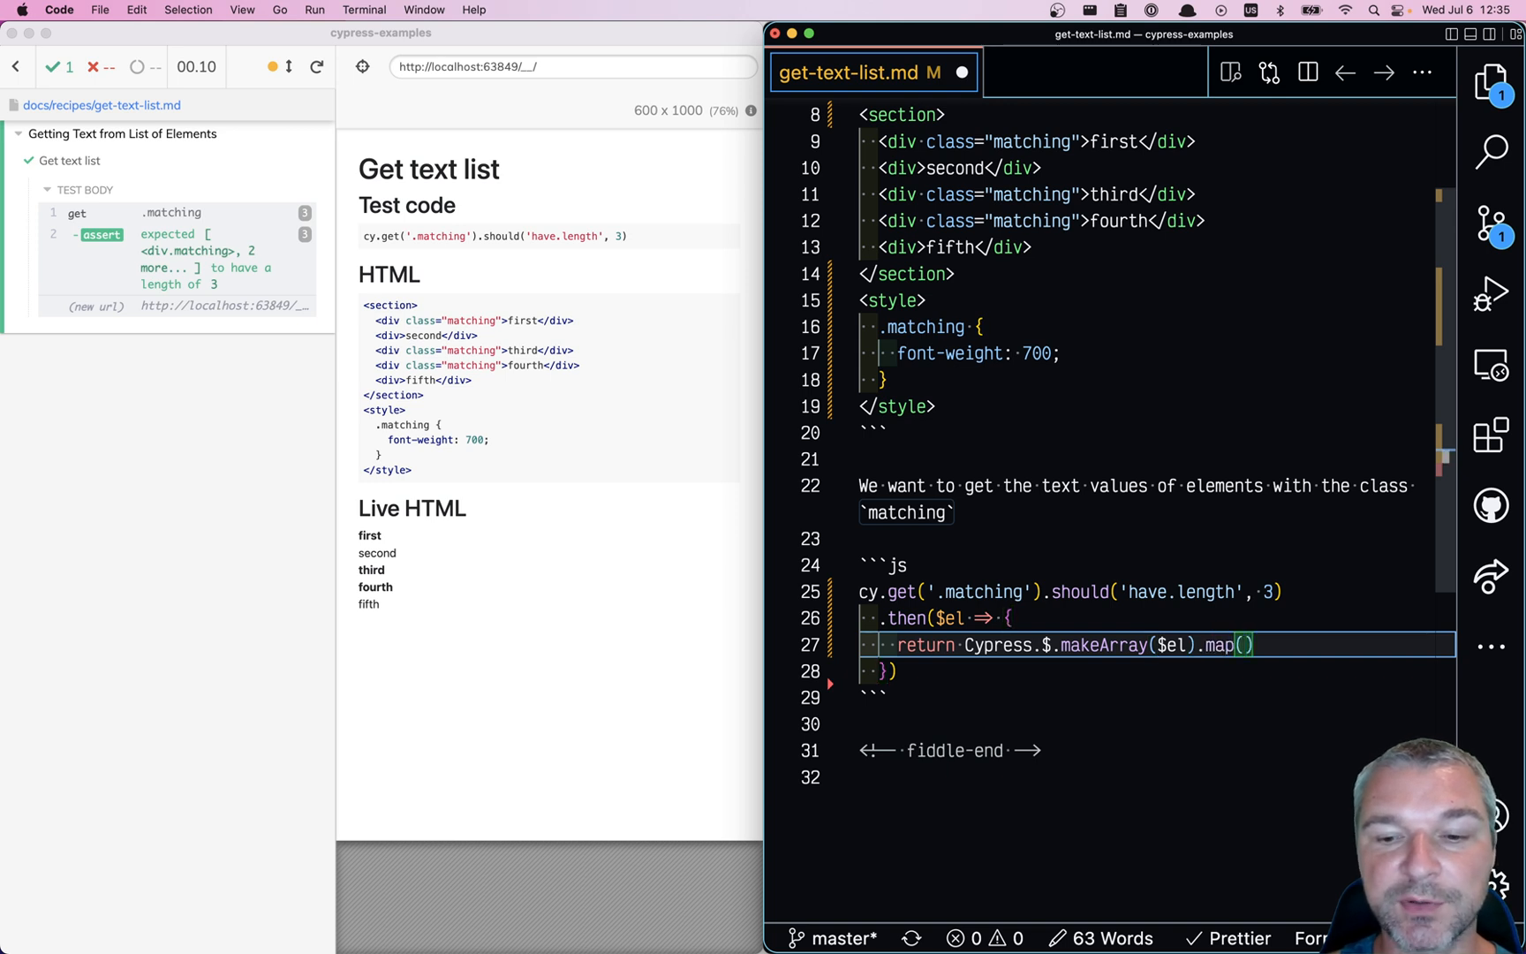
pyautogui.write('el =>')
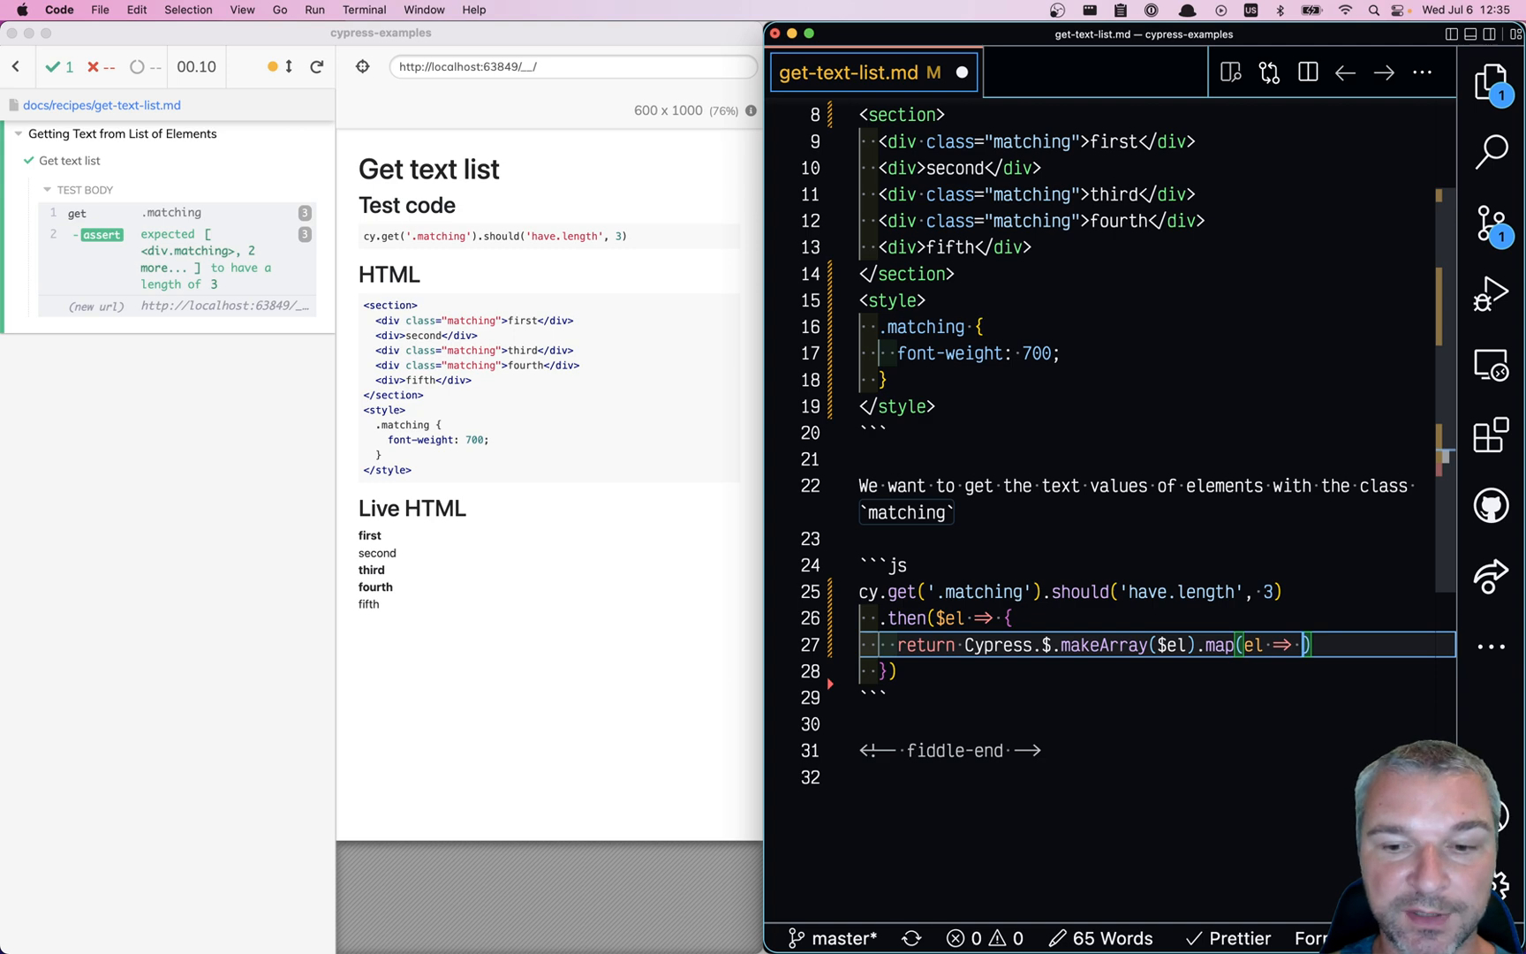
pyautogui.write('el.innerText')
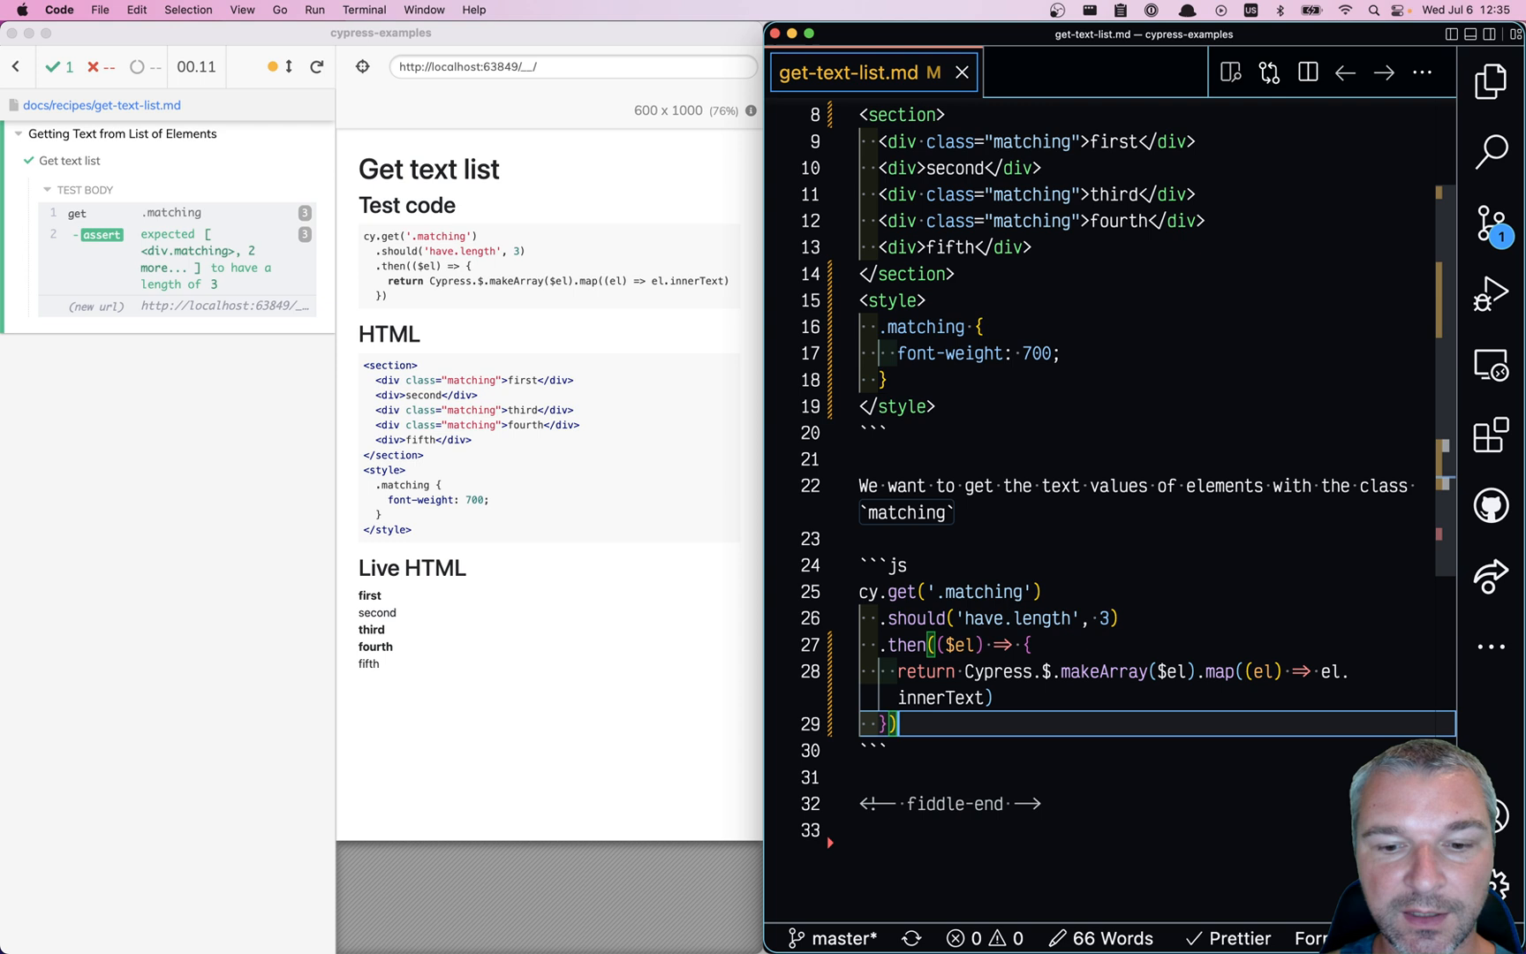
# Step: Append .should('deep.equal', ['first', 'third', 'fourth']) after the .then() block and save
pyautogui.write('.should()')
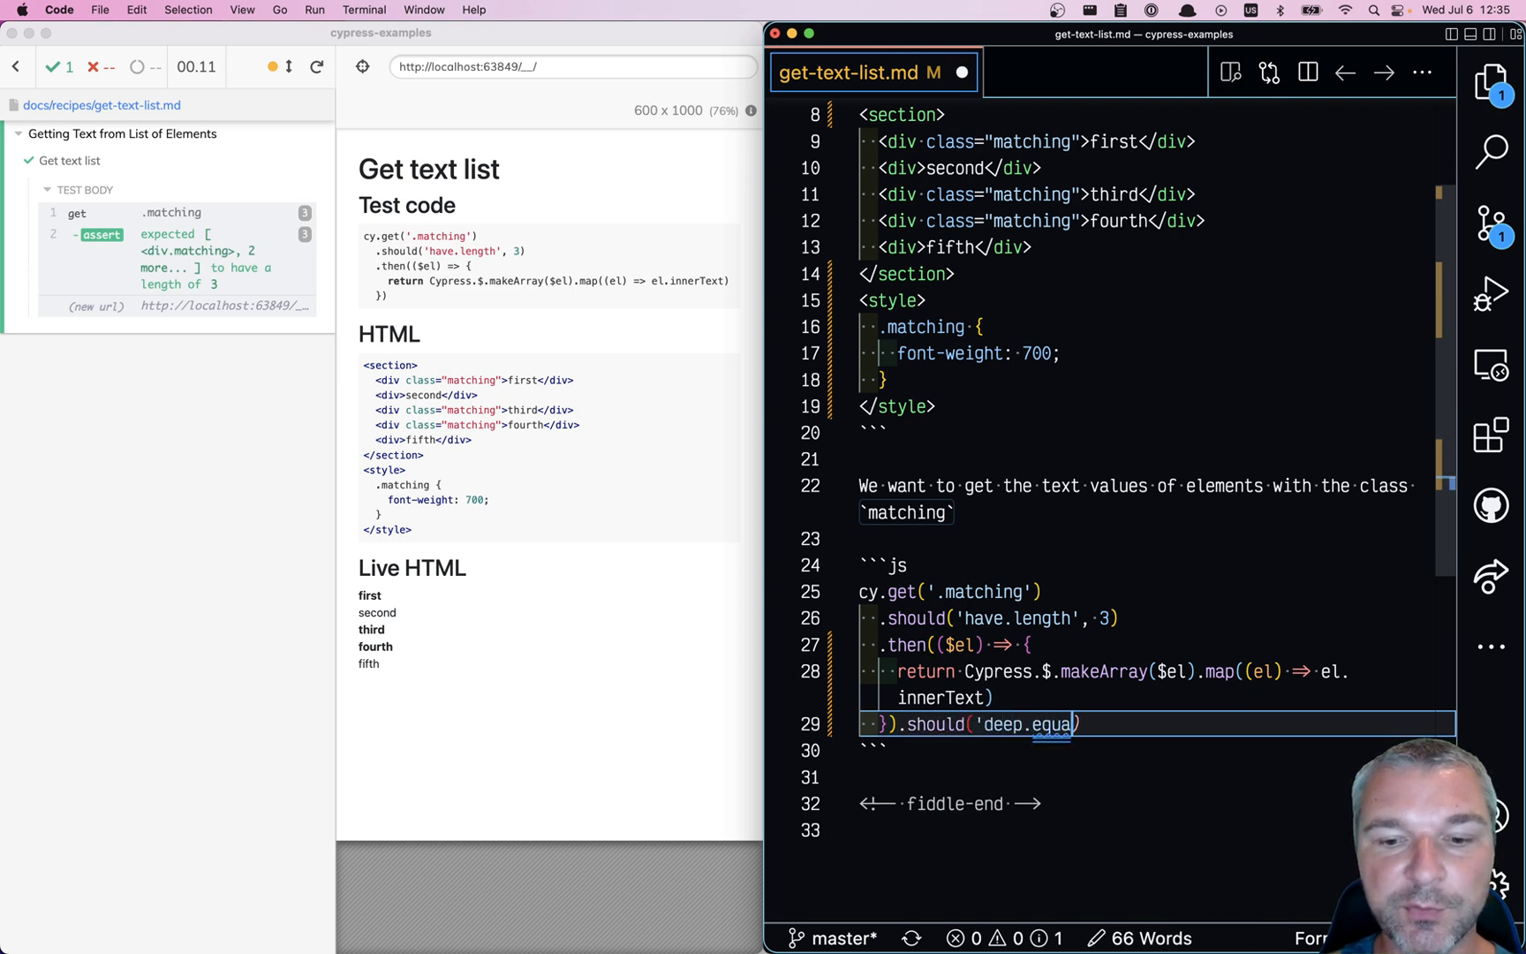
pyautogui.write(", ['")
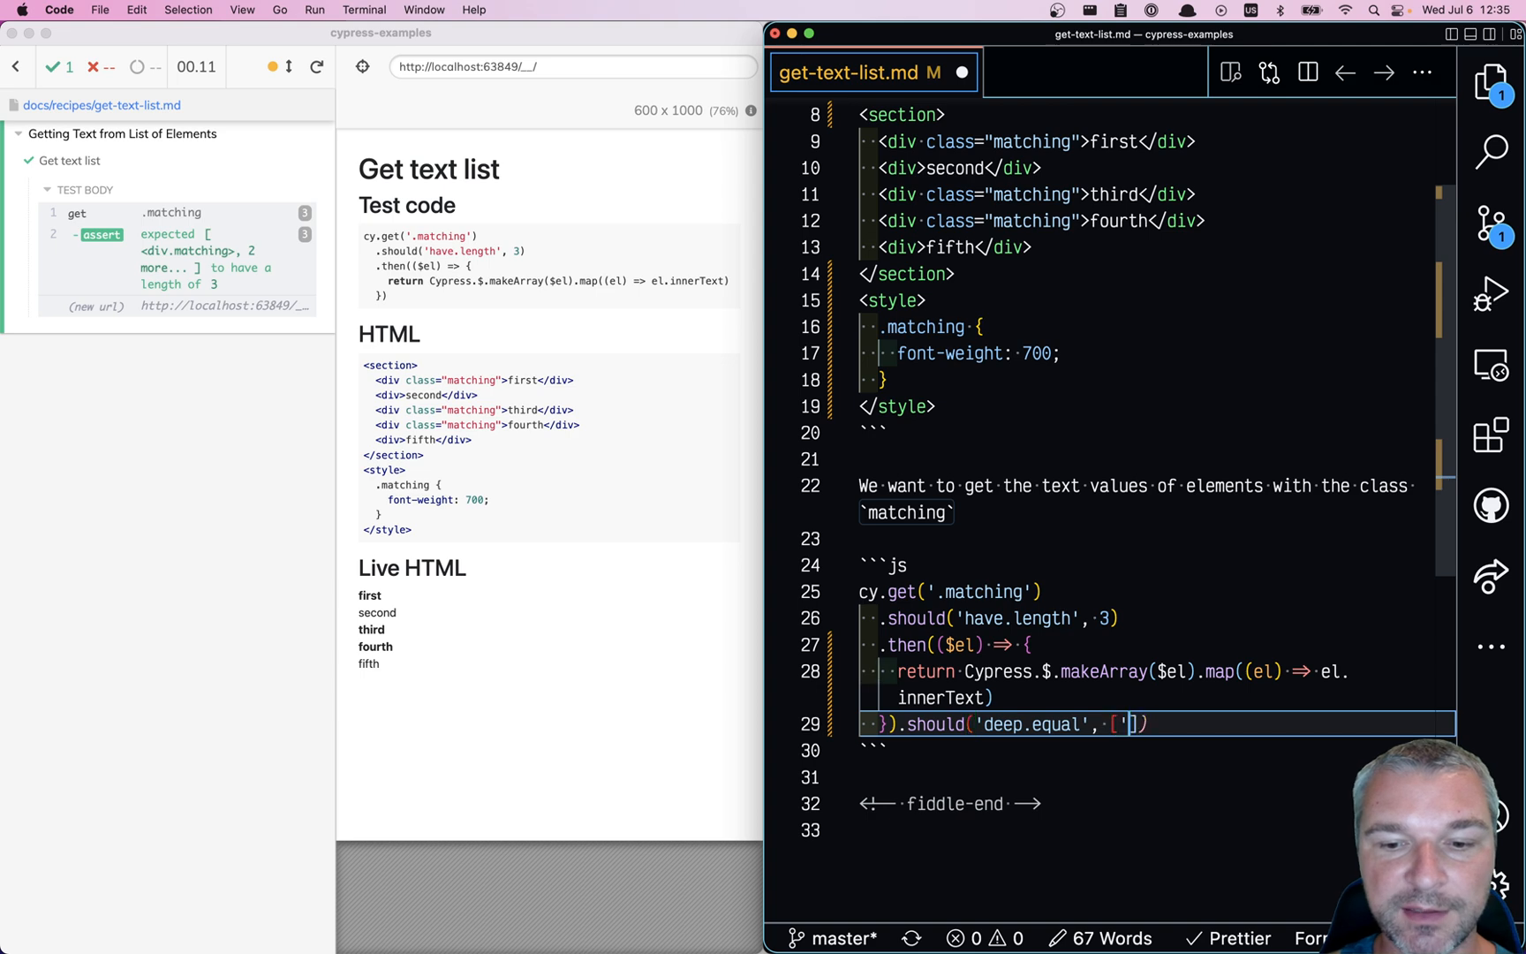
pyautogui.write("'first', 'third'")
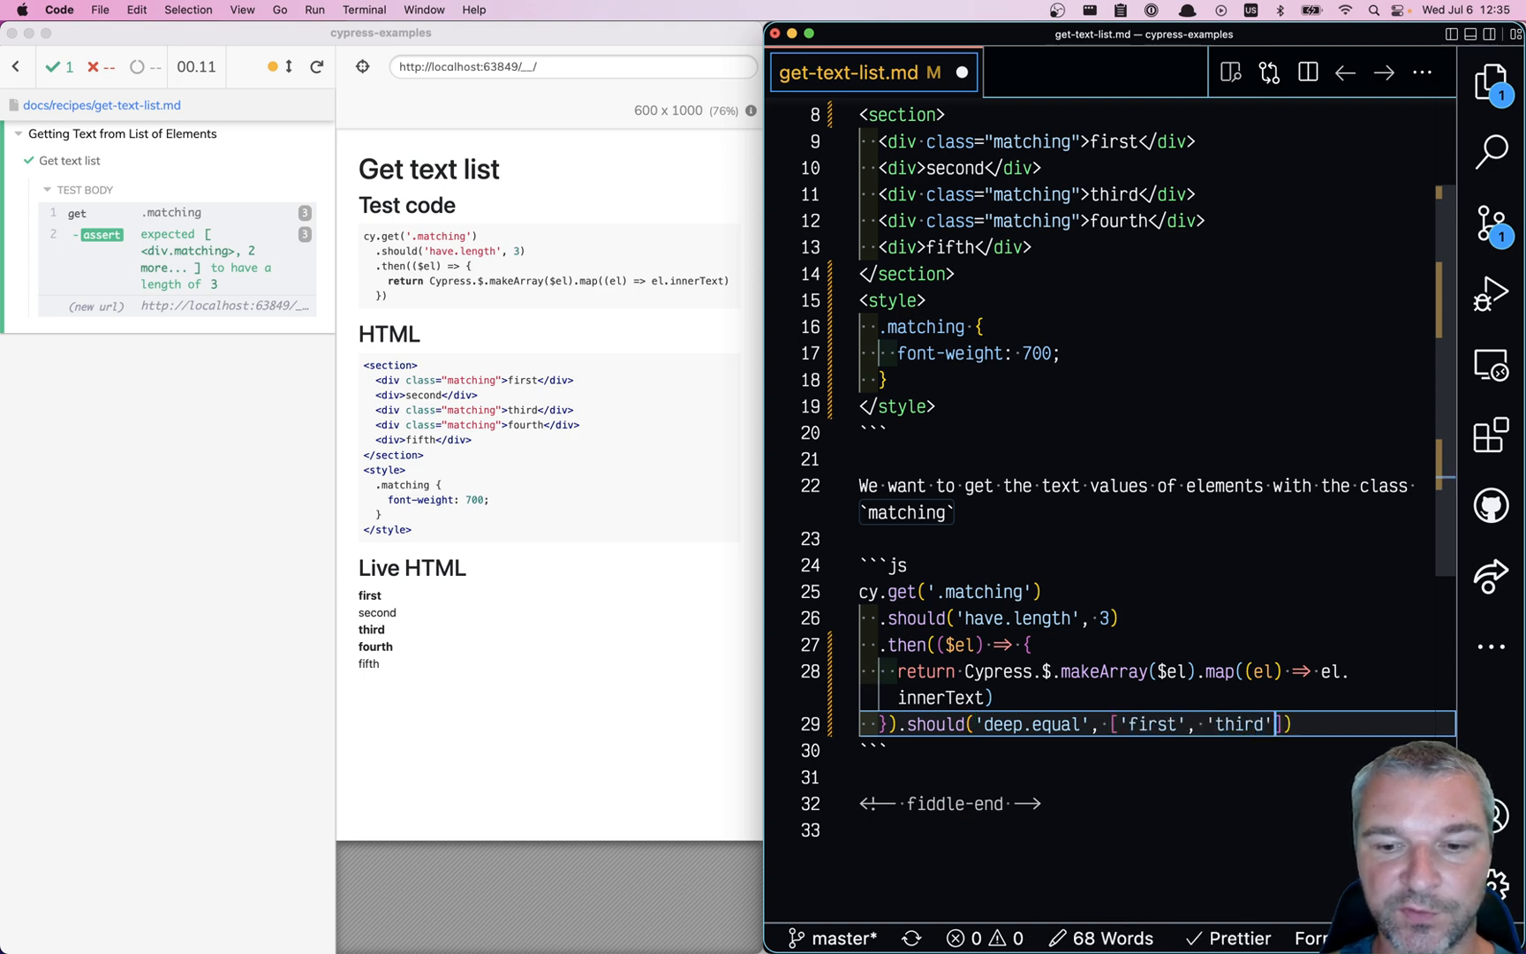
pyautogui.write(", 'fourth'")
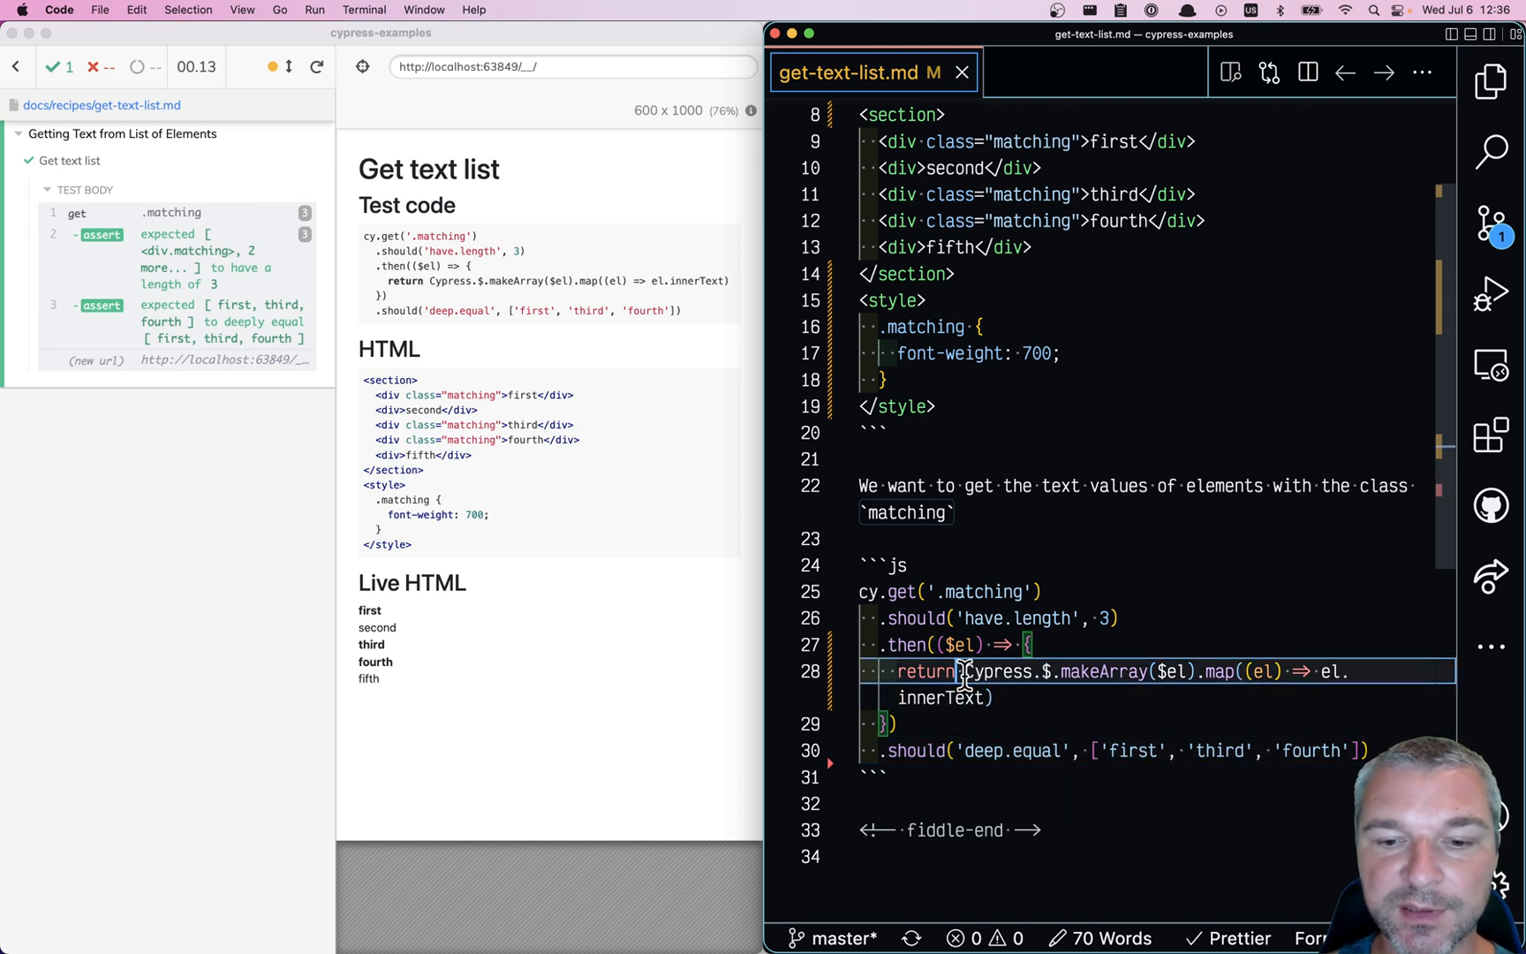
# Step: Replace makeArray with Cypress._.map($el, 'innerText'), removing the old .map callback
pyautogui.doubleClick(921, 671)
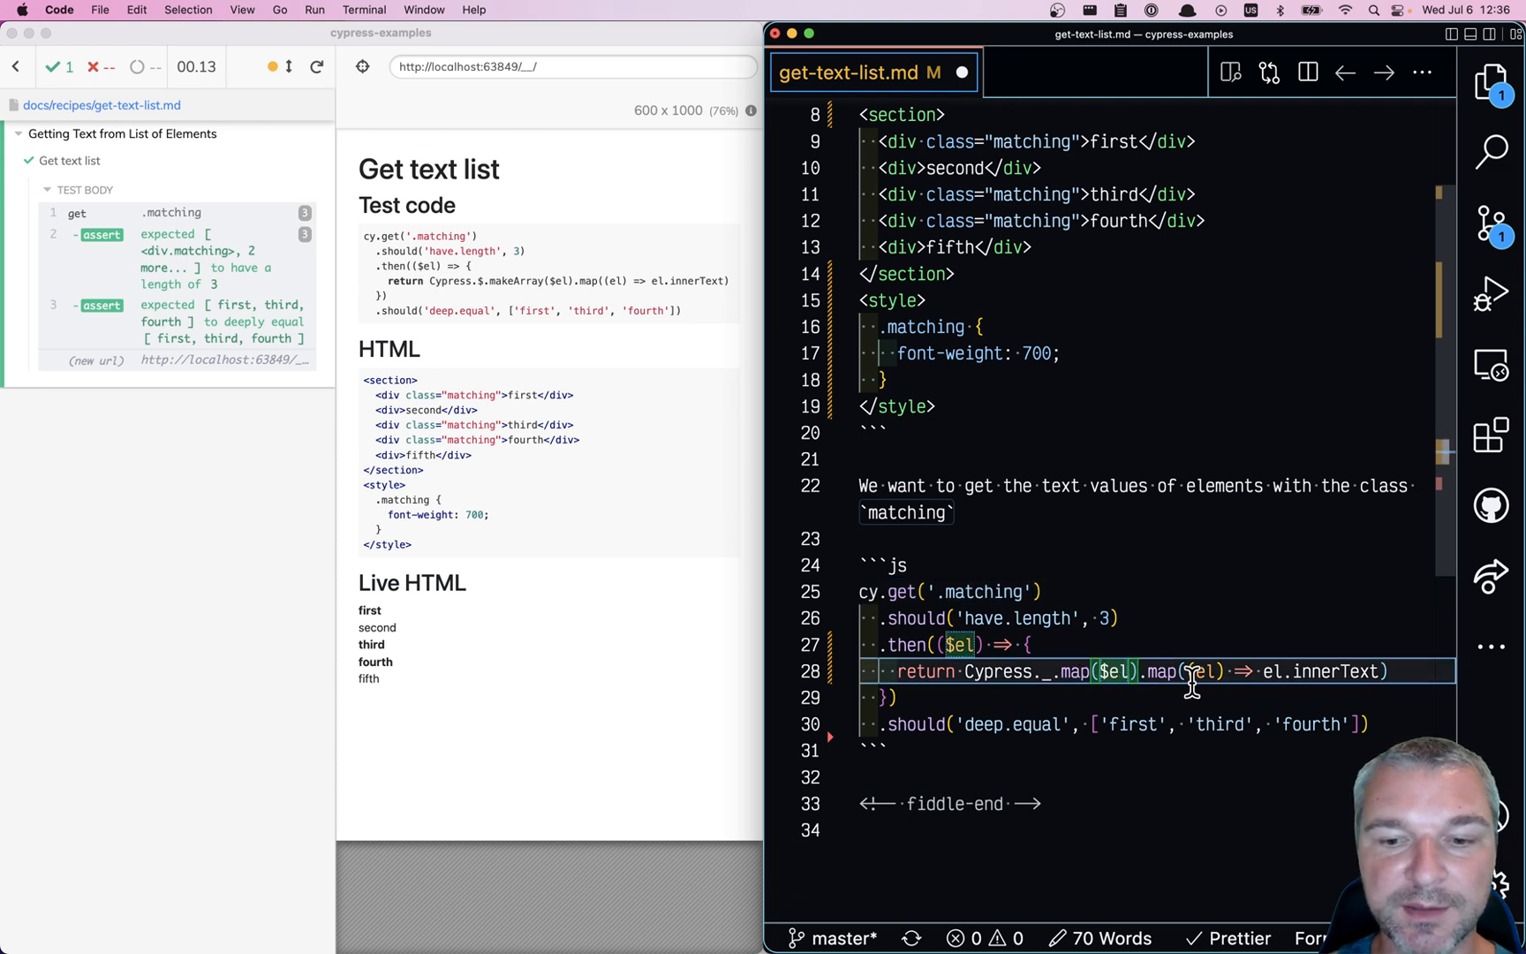
pyautogui.write(',')
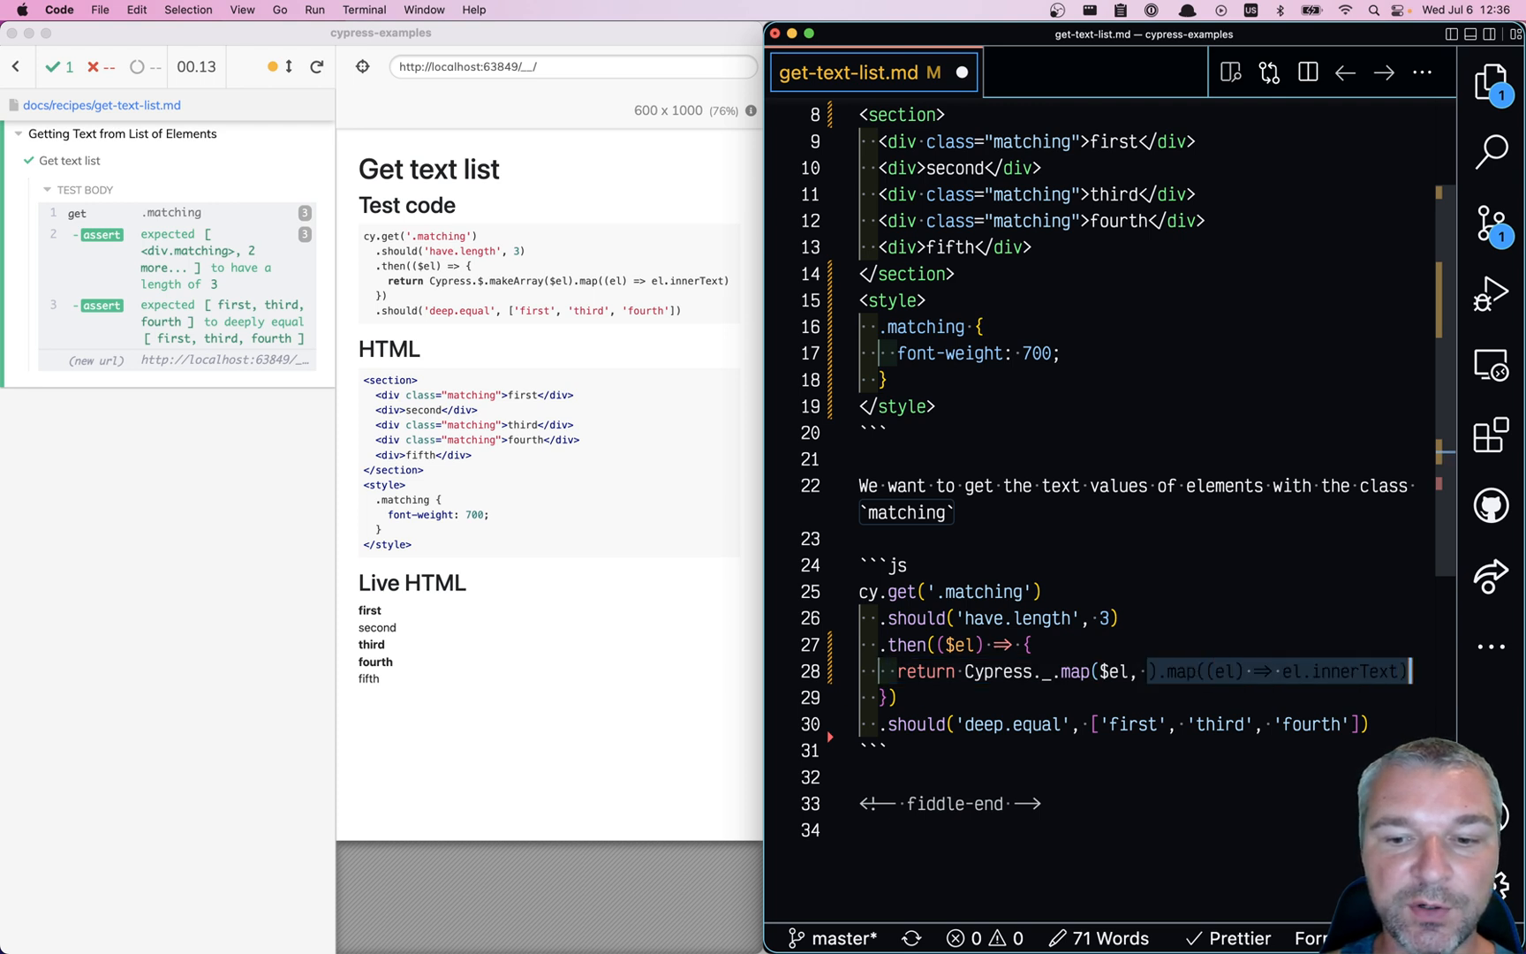
pyautogui.press('Delete')
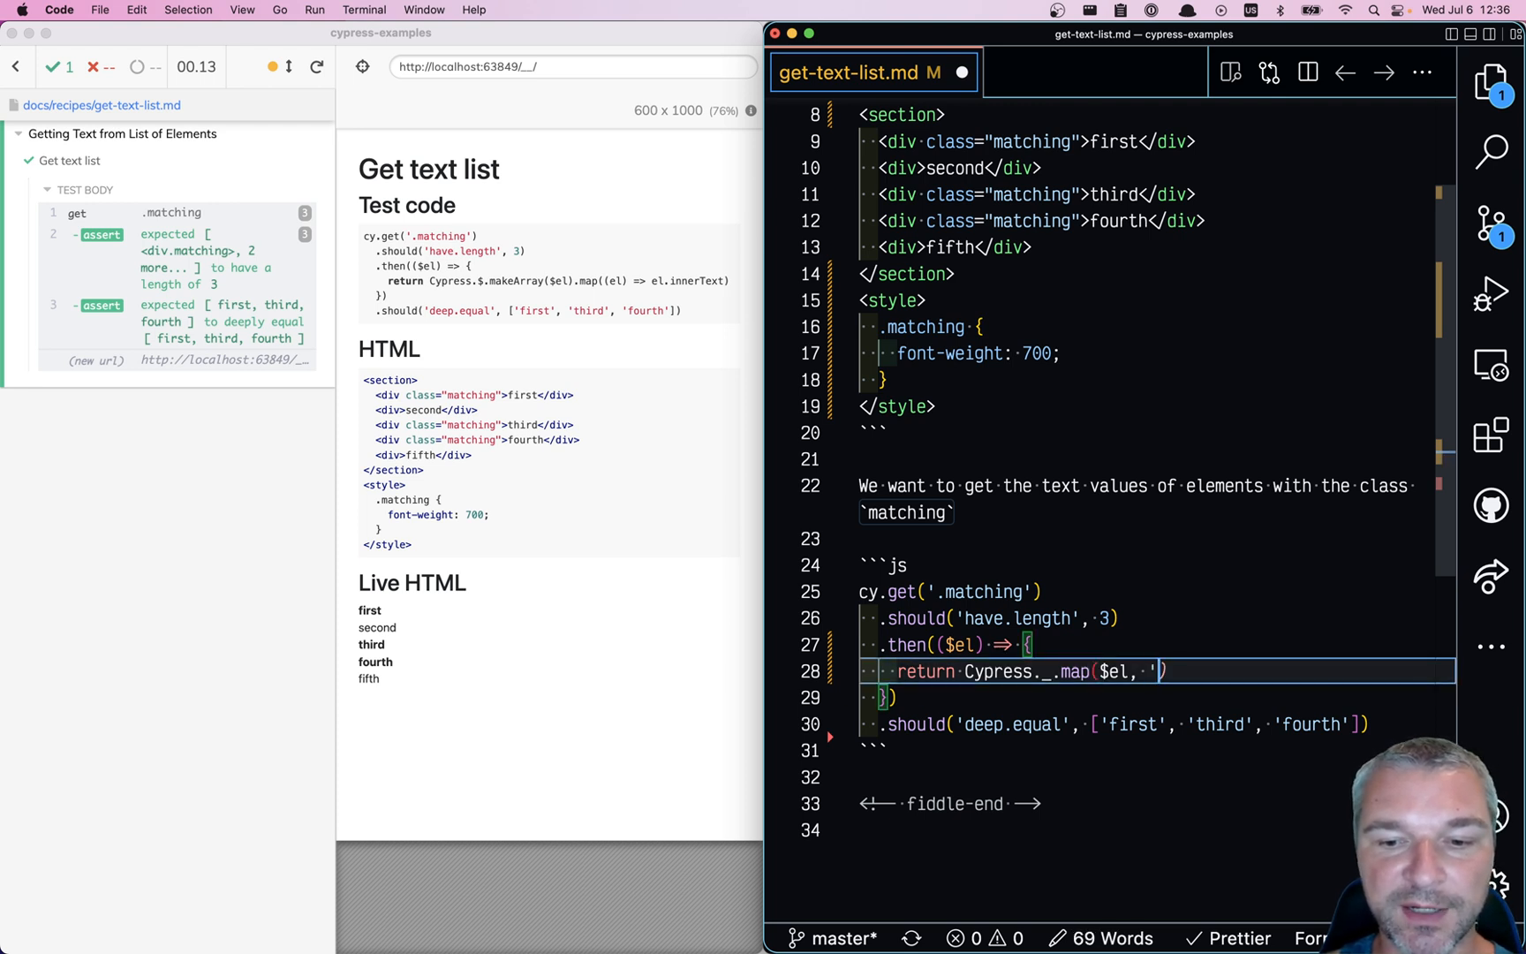
pyautogui.write('innerTe')
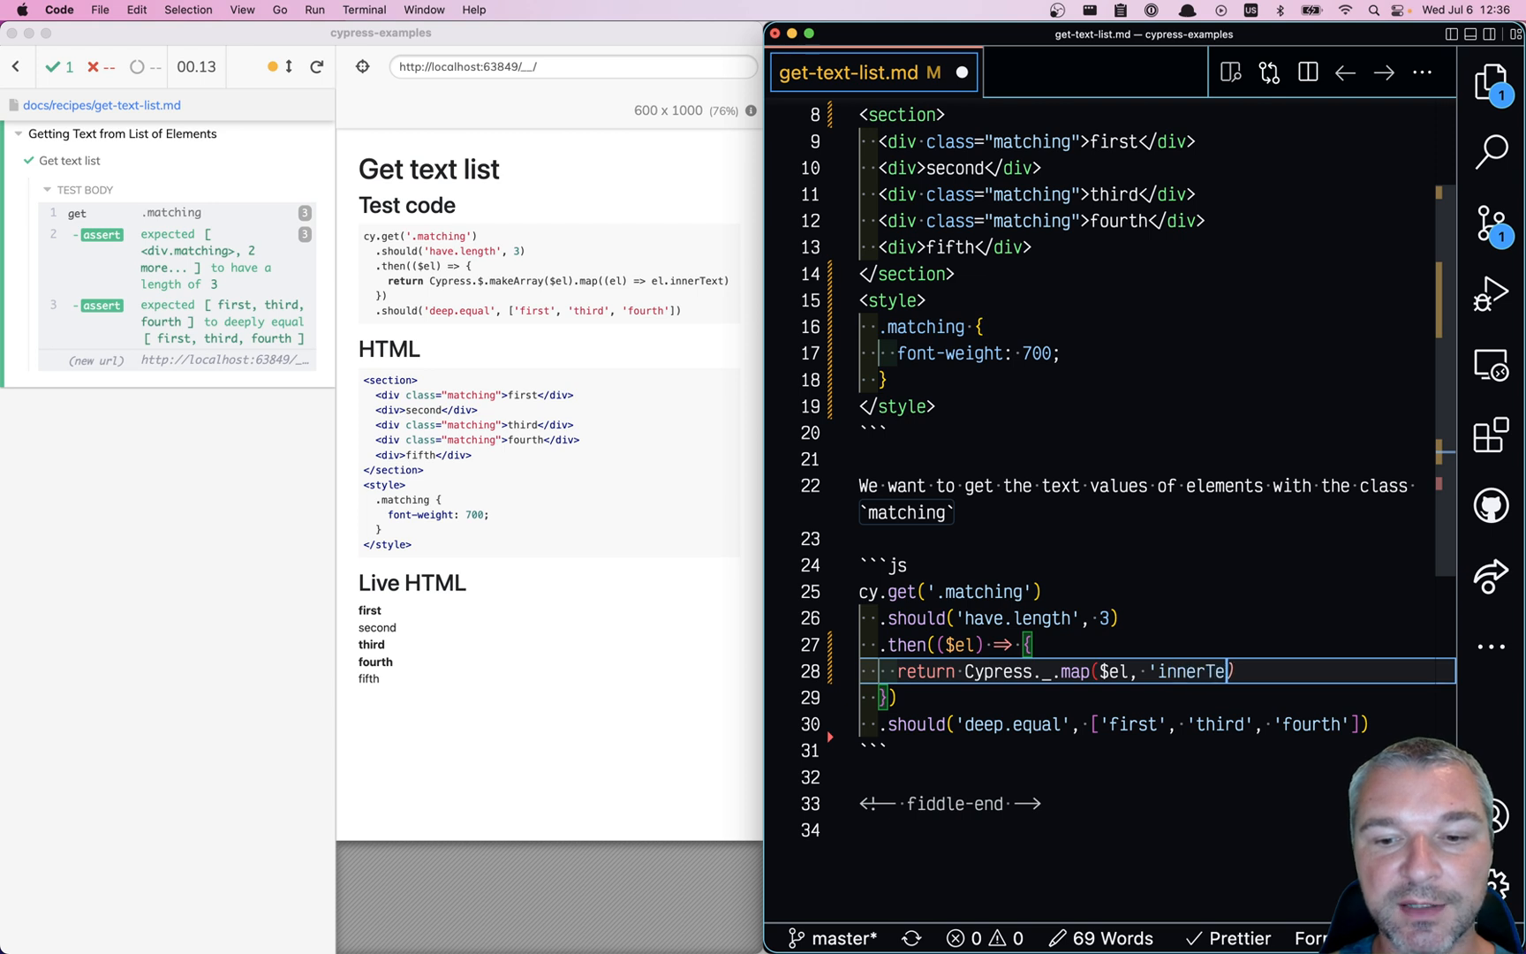
pyautogui.write("xt'")
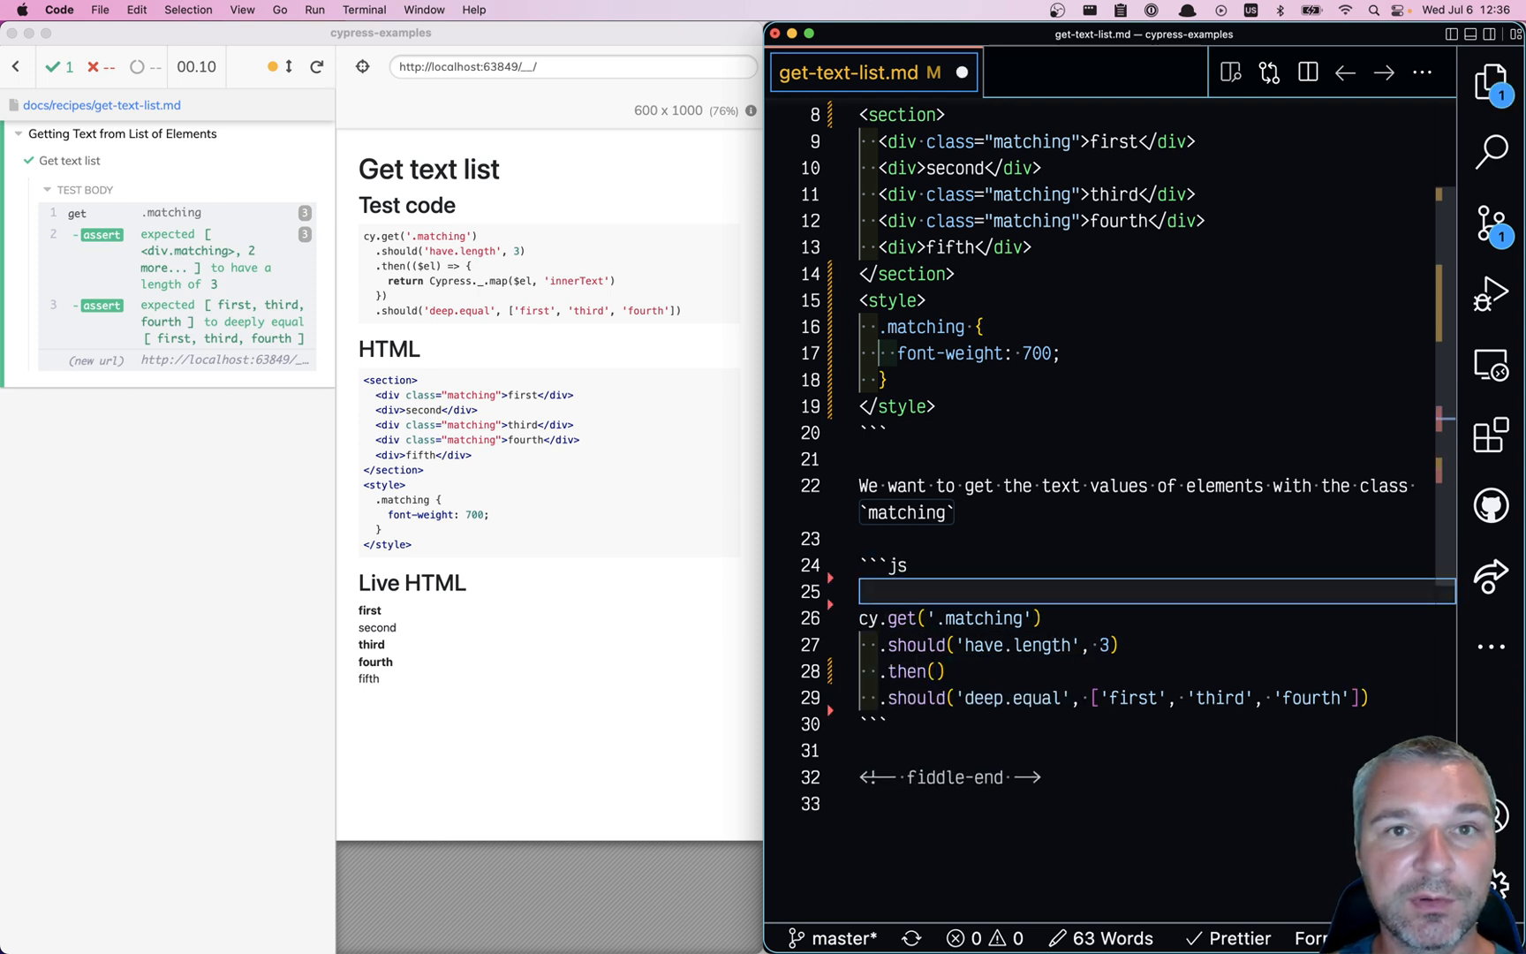
# Step: Move the callback into const getTexts and use .then(getTexts)
pyautogui.write('const getTexts = ($el) => {')
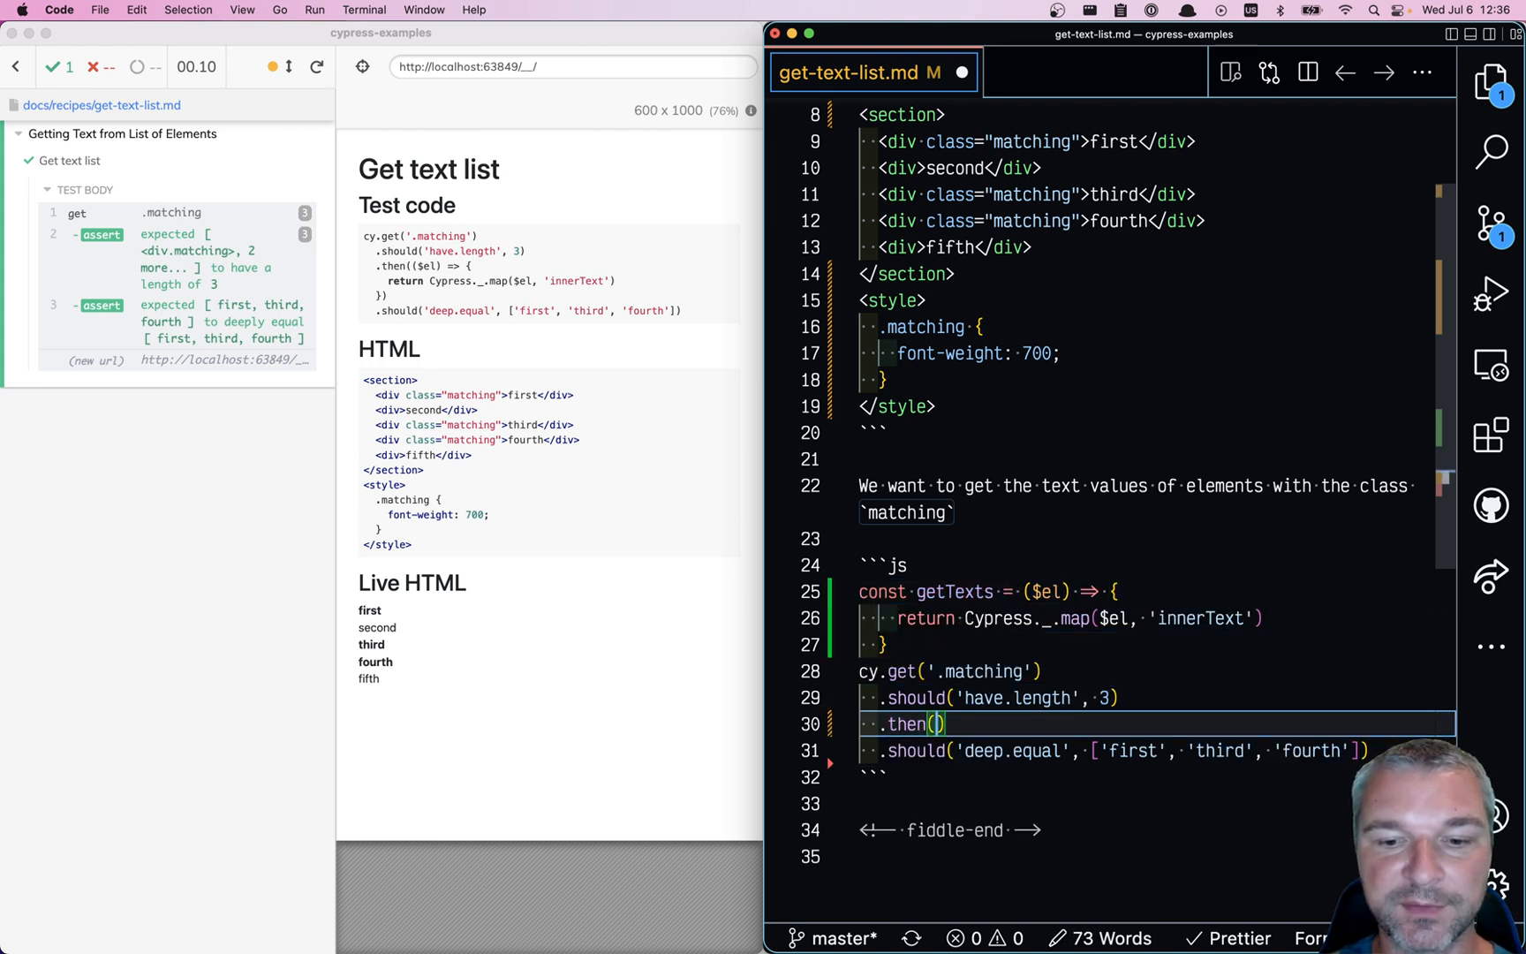
pyautogui.write('getTexts')
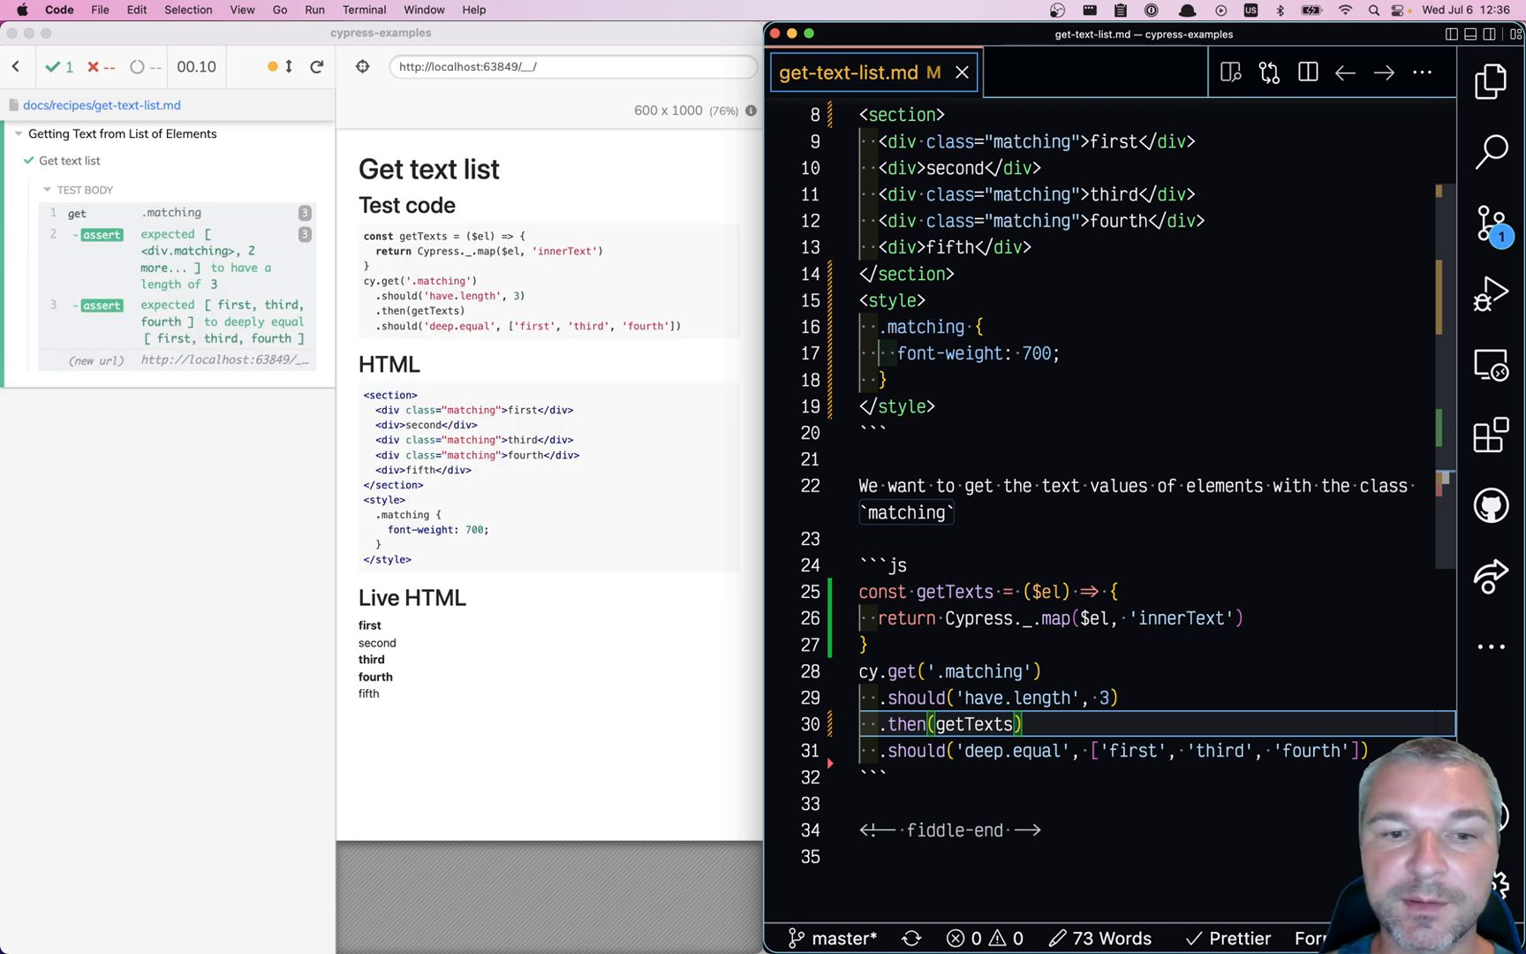
pyautogui.moveTo(148, 156)
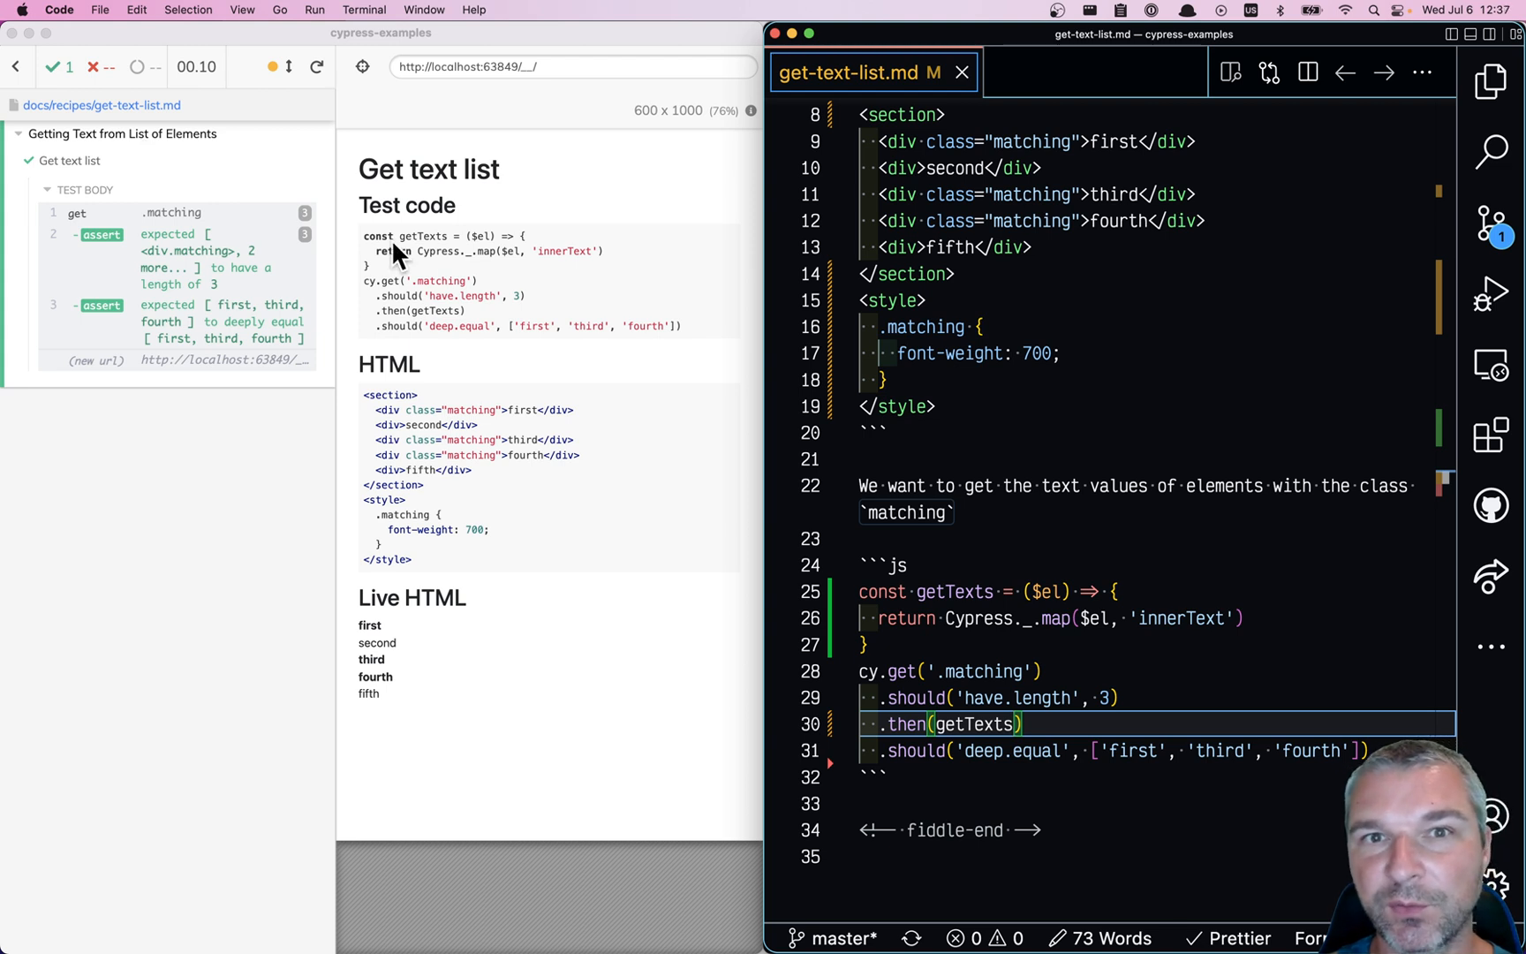
pyautogui.moveTo(552, 329)
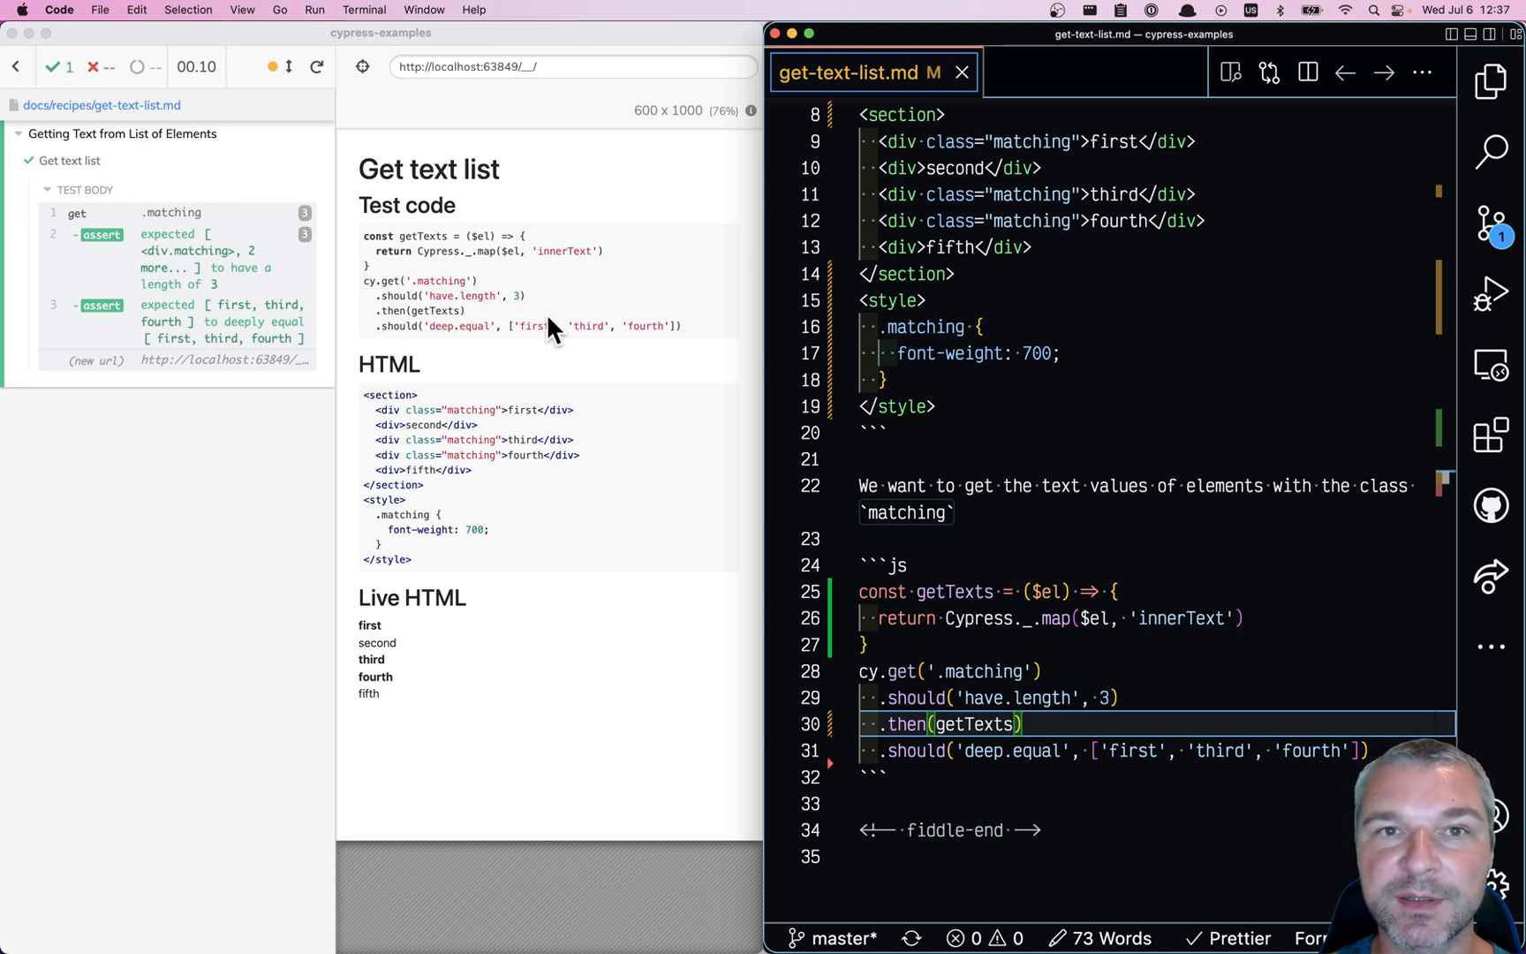